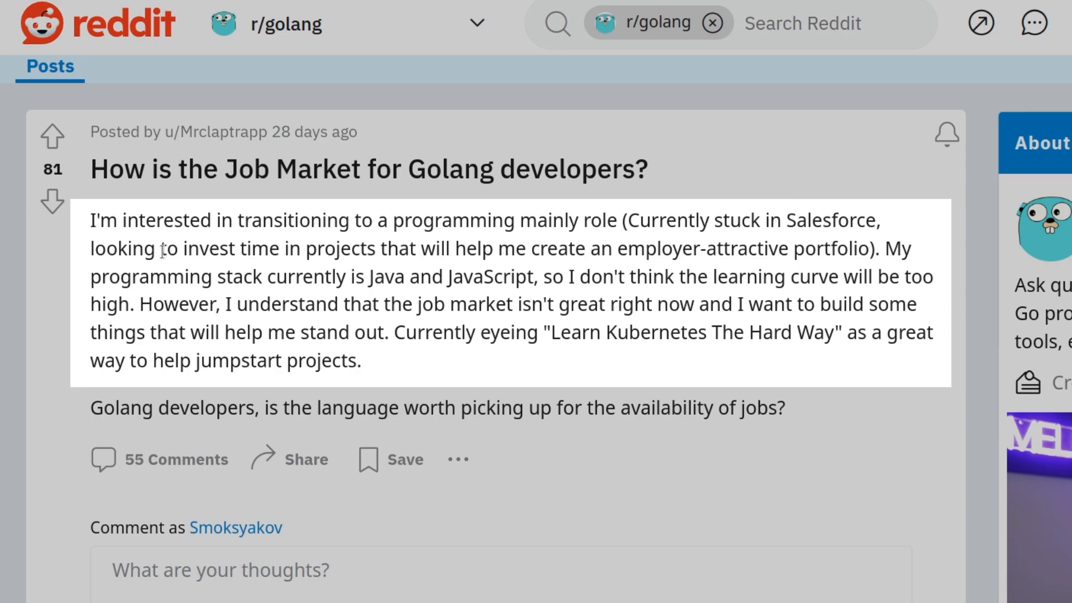
mouse_move(567, 260)
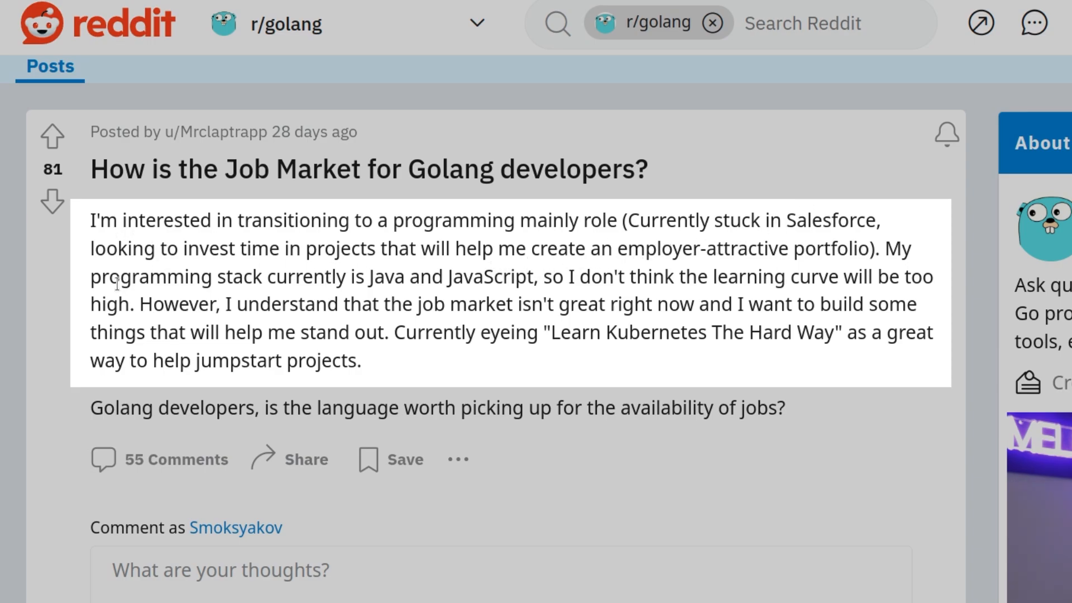
mouse_move(441, 277)
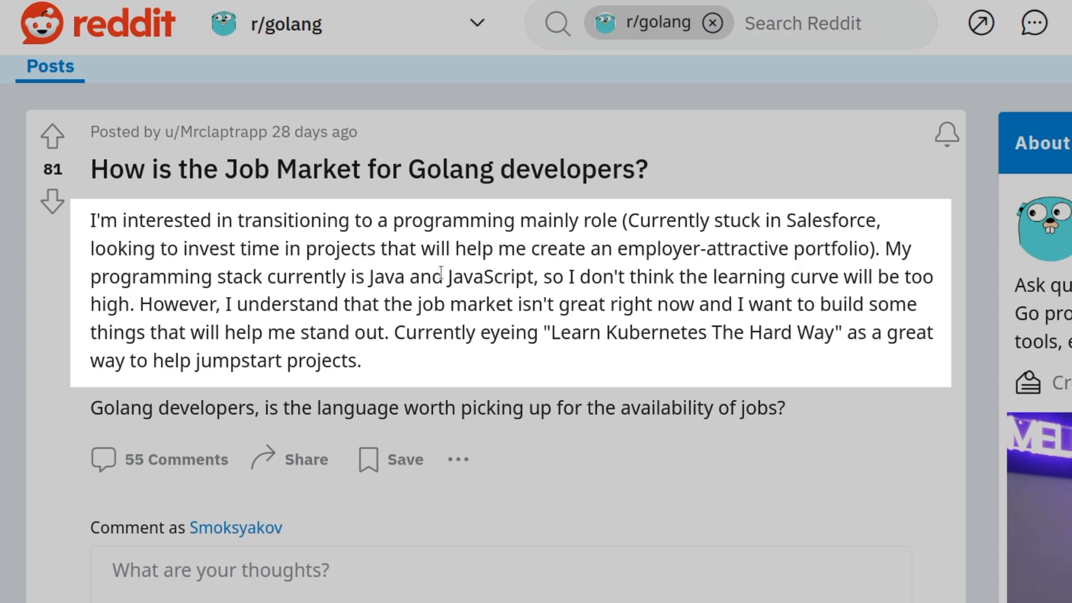
mouse_move(92, 308)
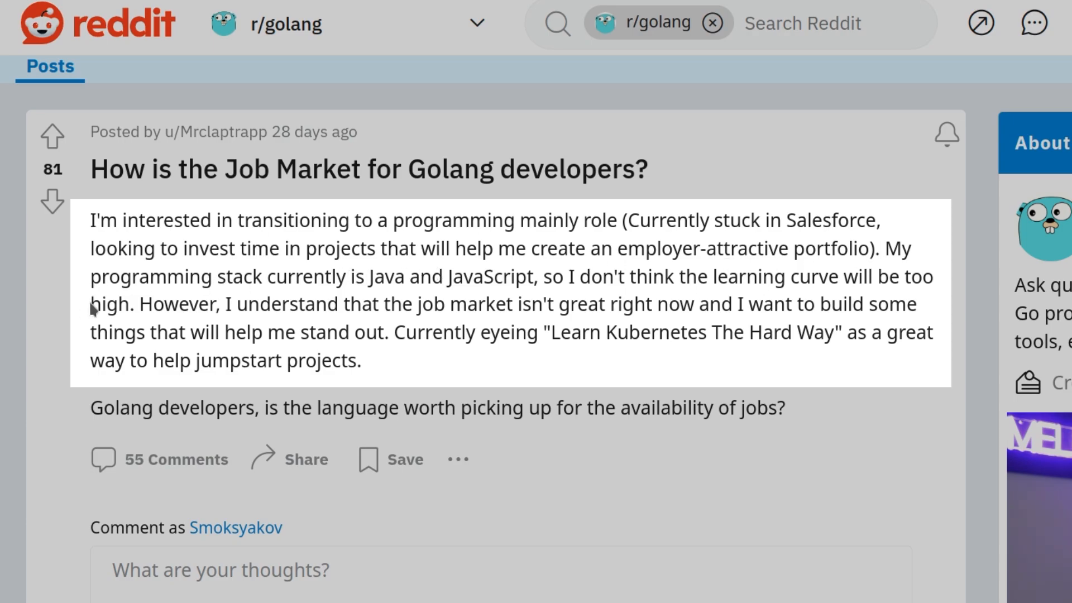
mouse_move(581, 277)
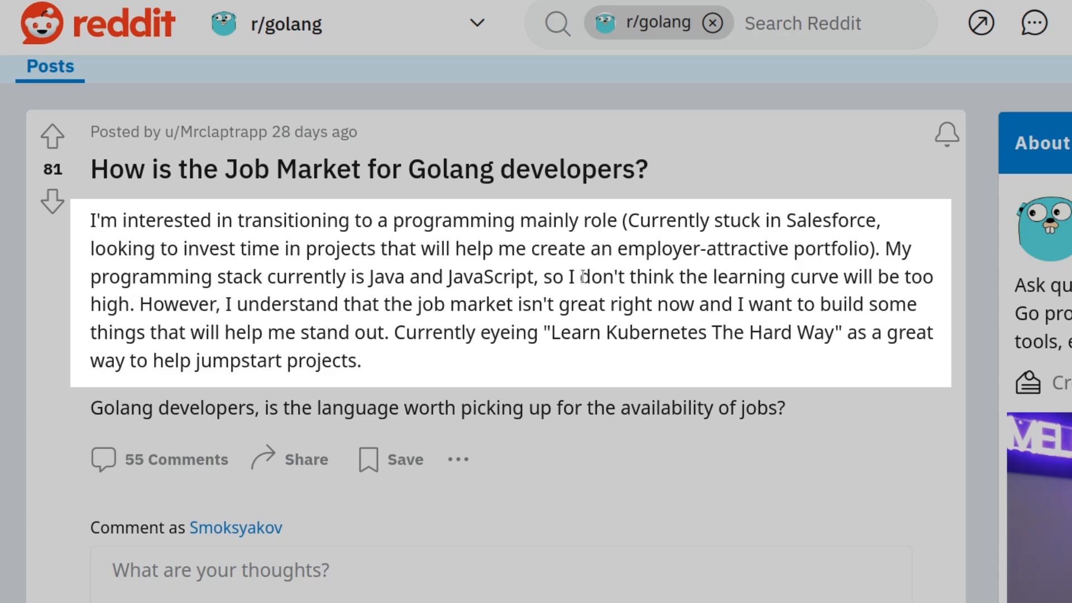
mouse_move(206, 361)
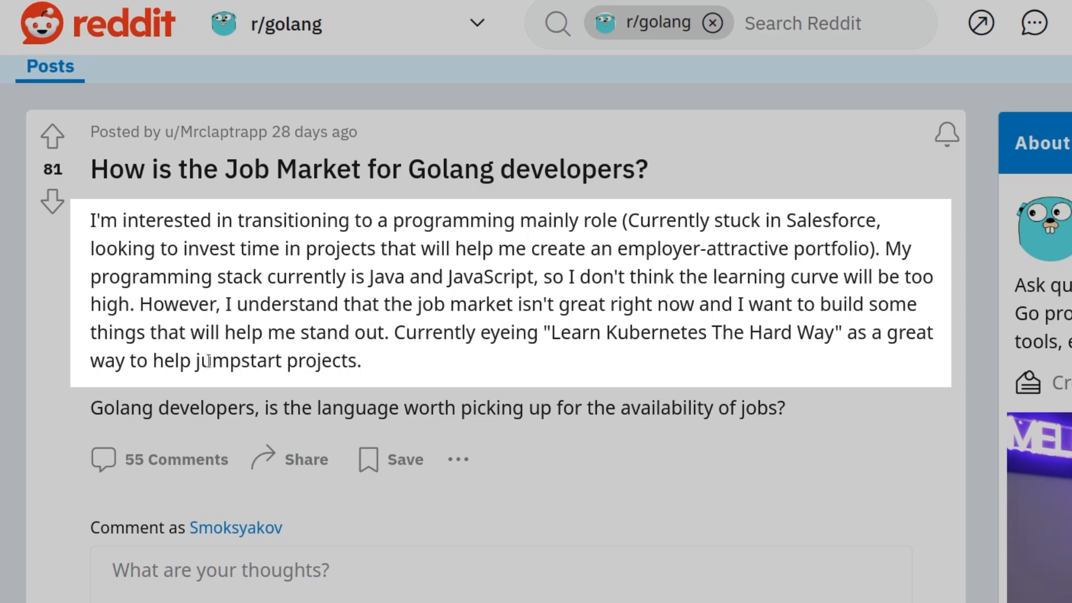
mouse_move(533, 341)
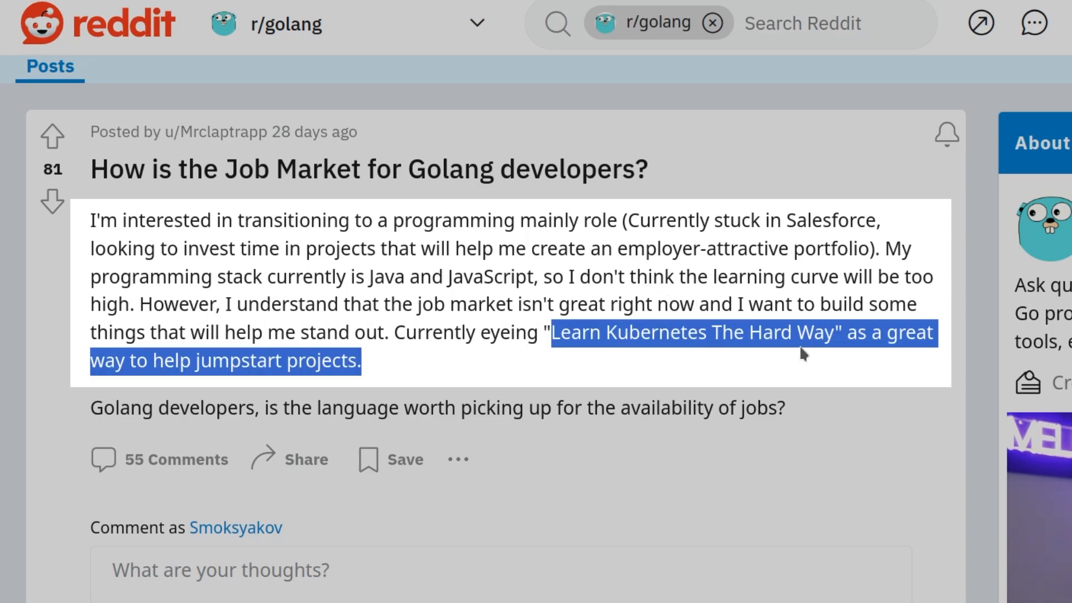
Switch from the post text to the Excalidraw job-count table drawing
left_click(232, 361)
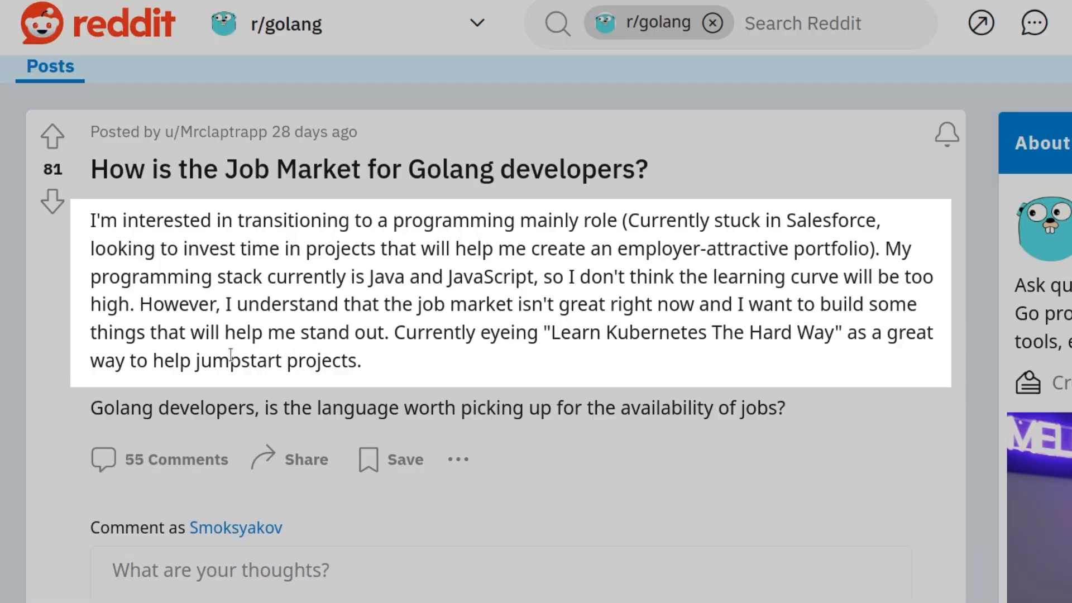
double_click(205, 407)
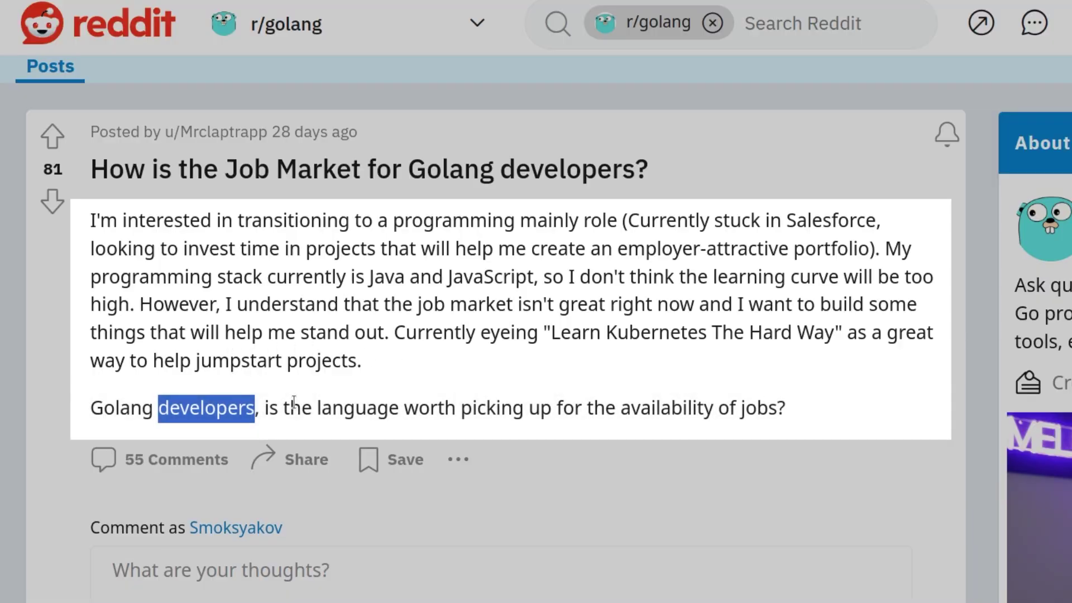
mouse_move(547, 396)
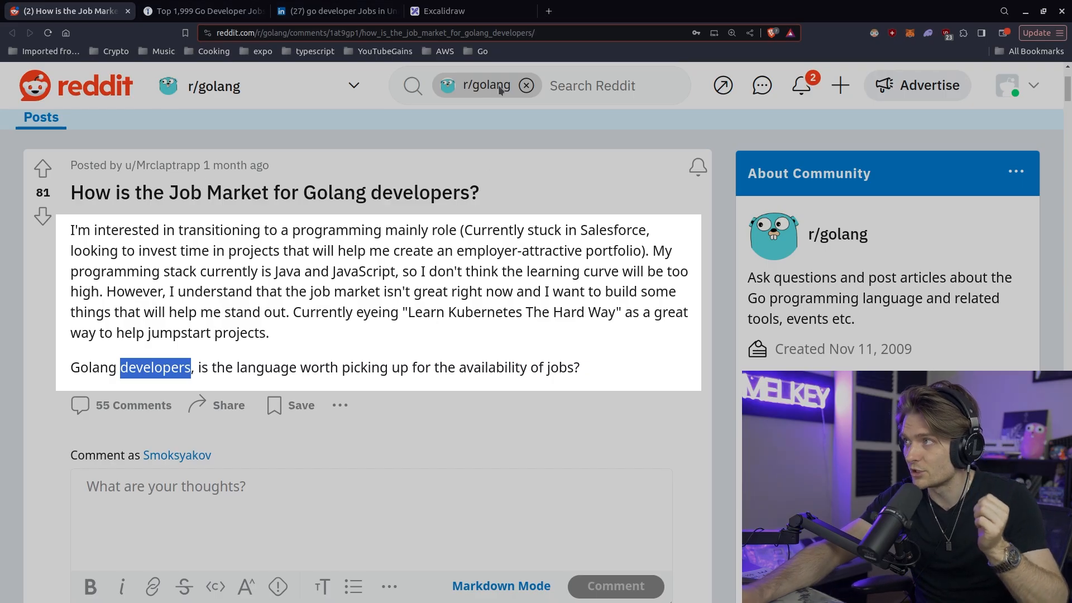
left_click(203, 11)
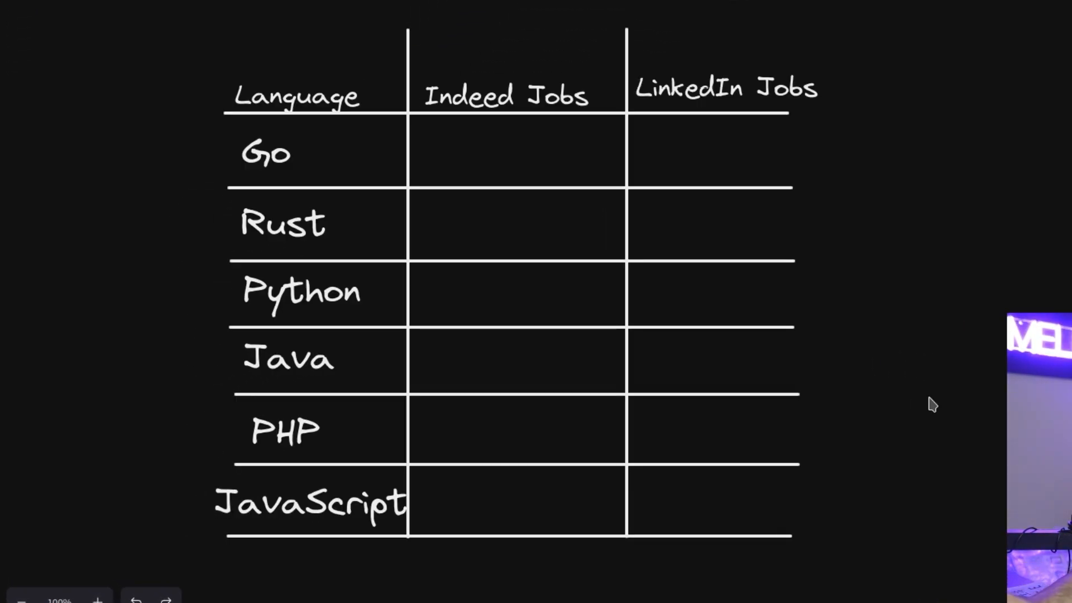
Read the Go developer counts: 1,999 on Indeed and 1,646 on LinkedIn
left_click(335, 11)
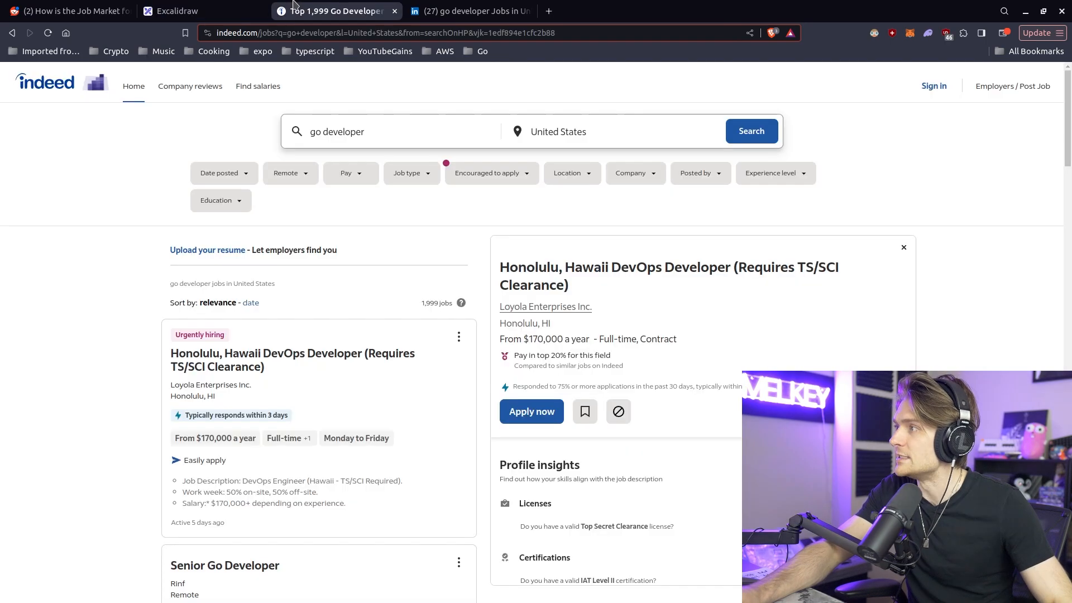
left_click(468, 11)
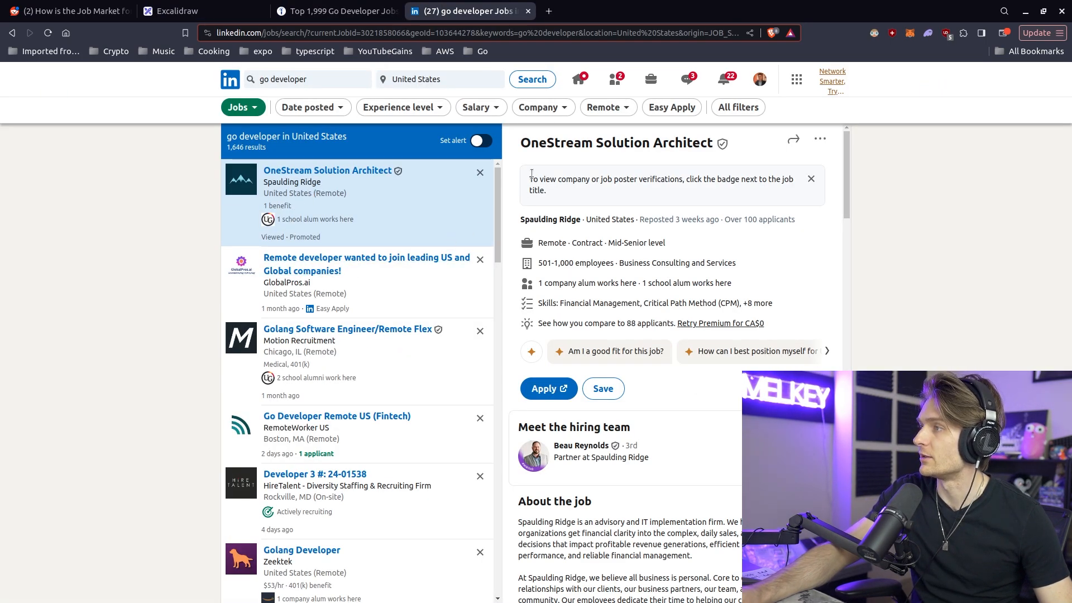
mouse_move(93, 284)
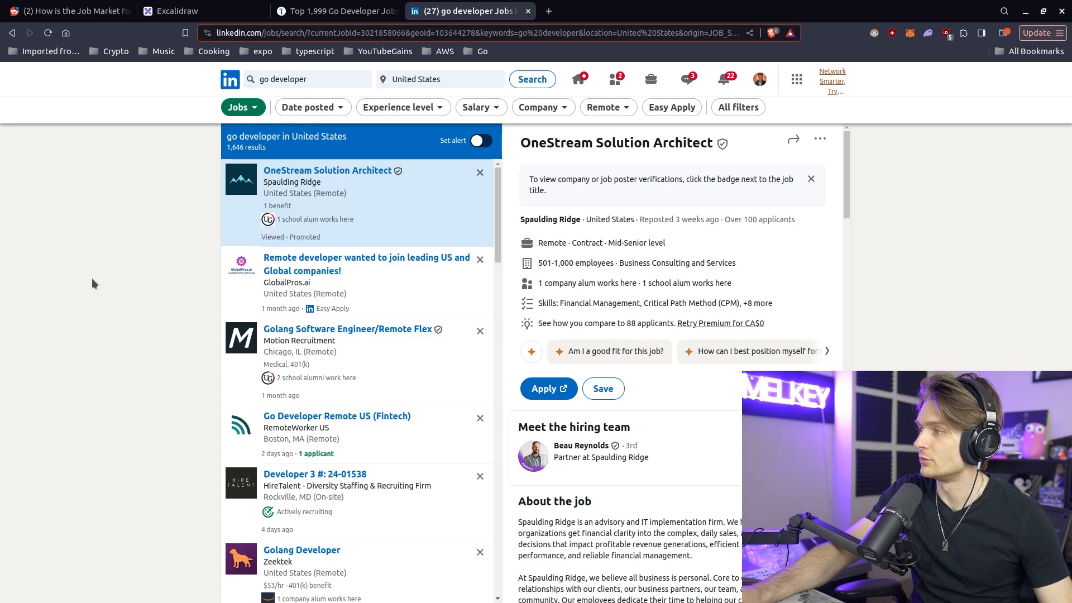
left_click(335, 11)
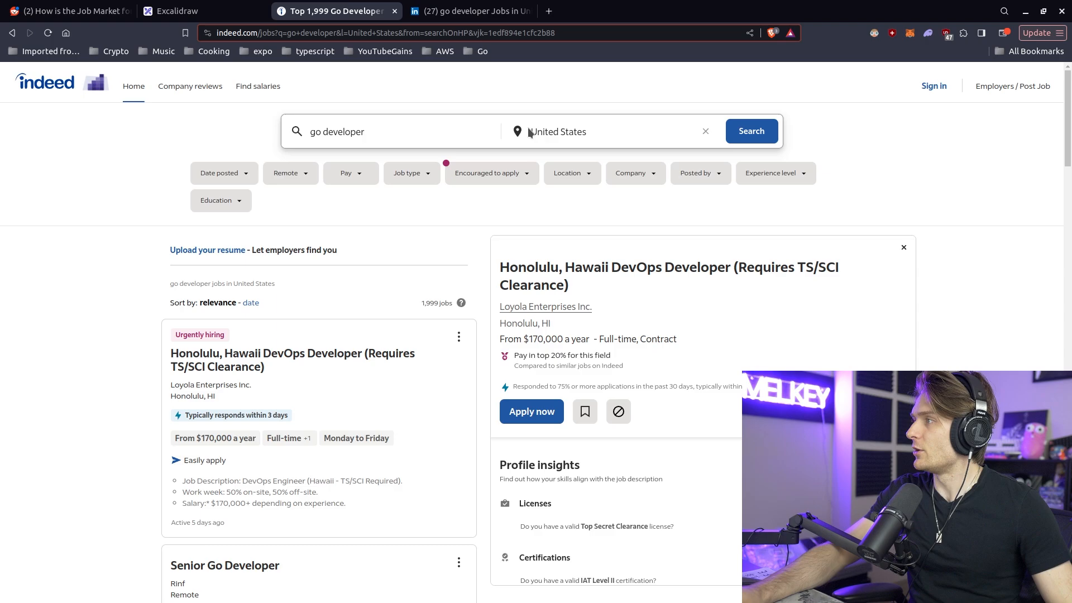
mouse_move(801, 159)
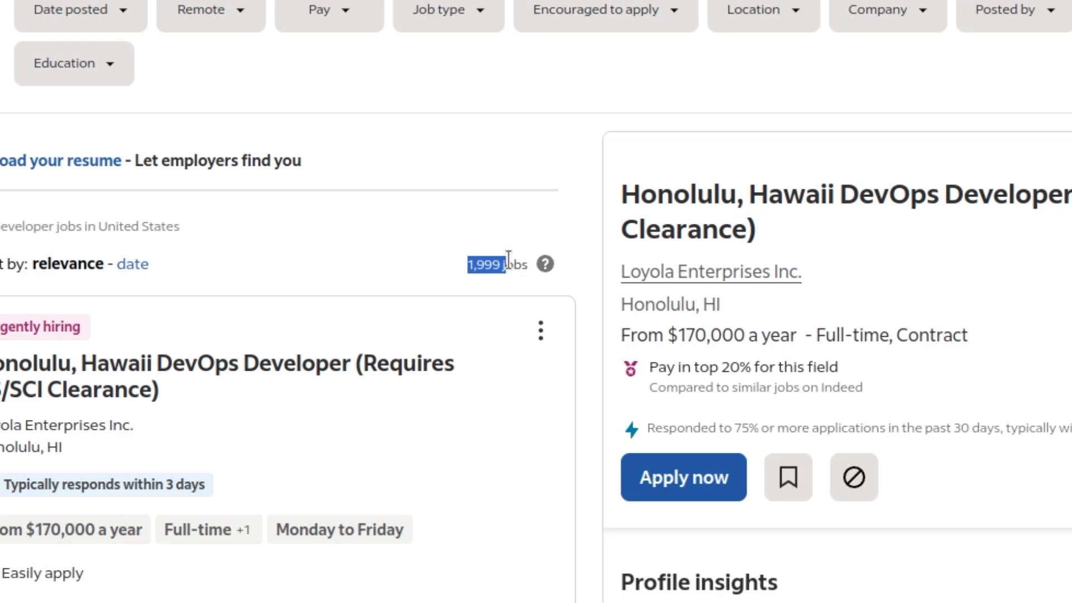
left_click(470, 11)
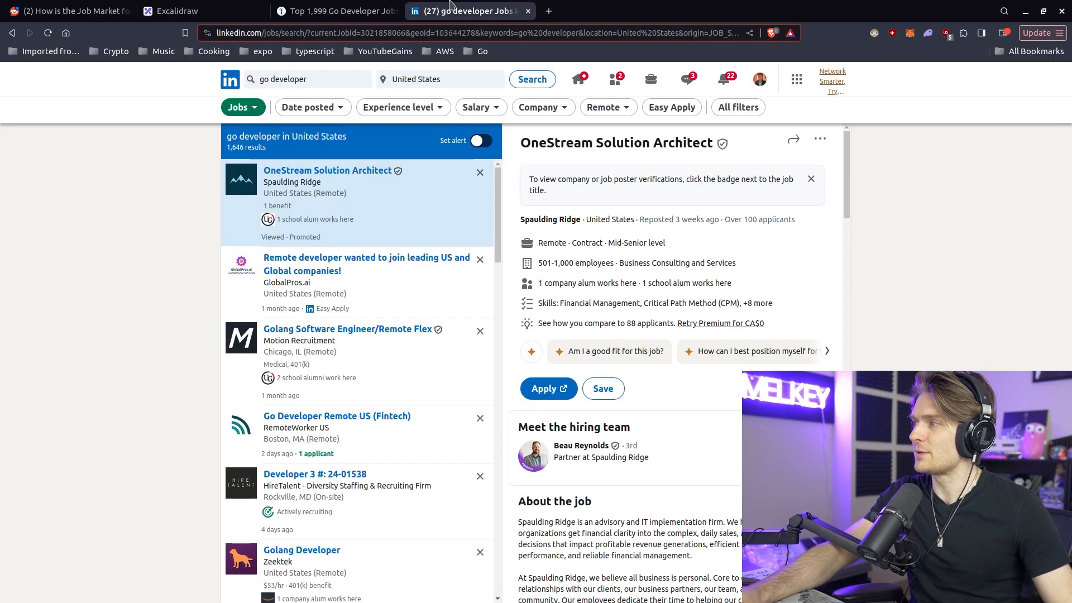
mouse_move(22, 232)
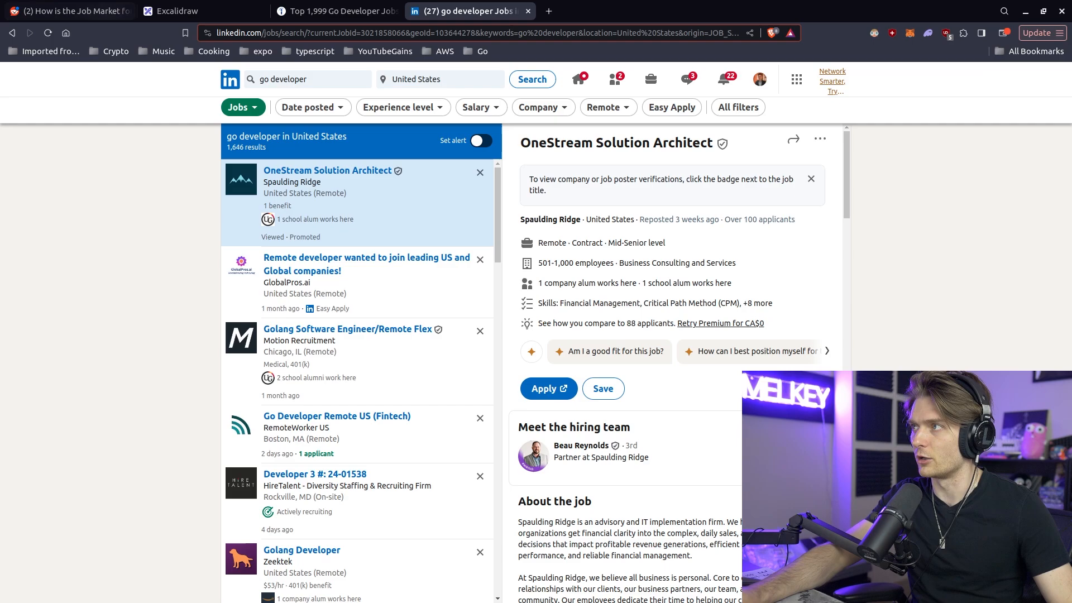
mouse_move(75, 381)
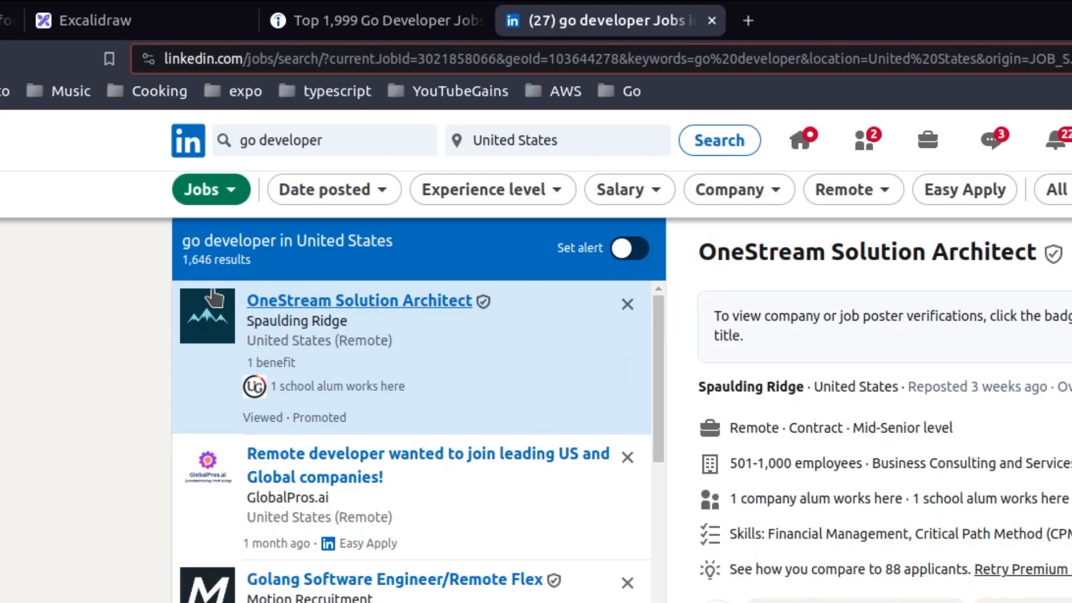
mouse_move(181, 267)
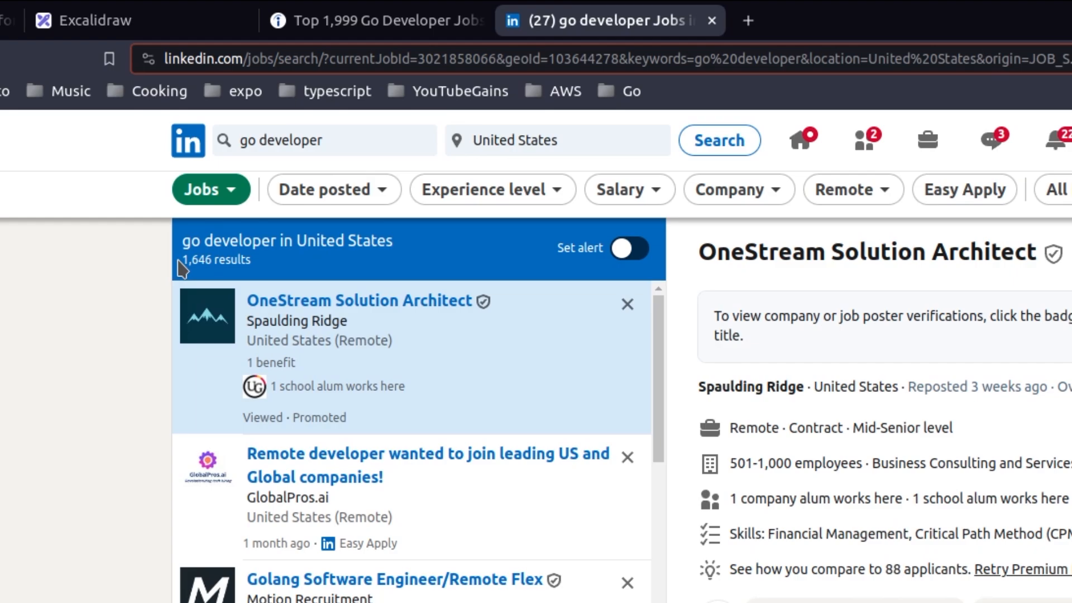
mouse_move(263, 10)
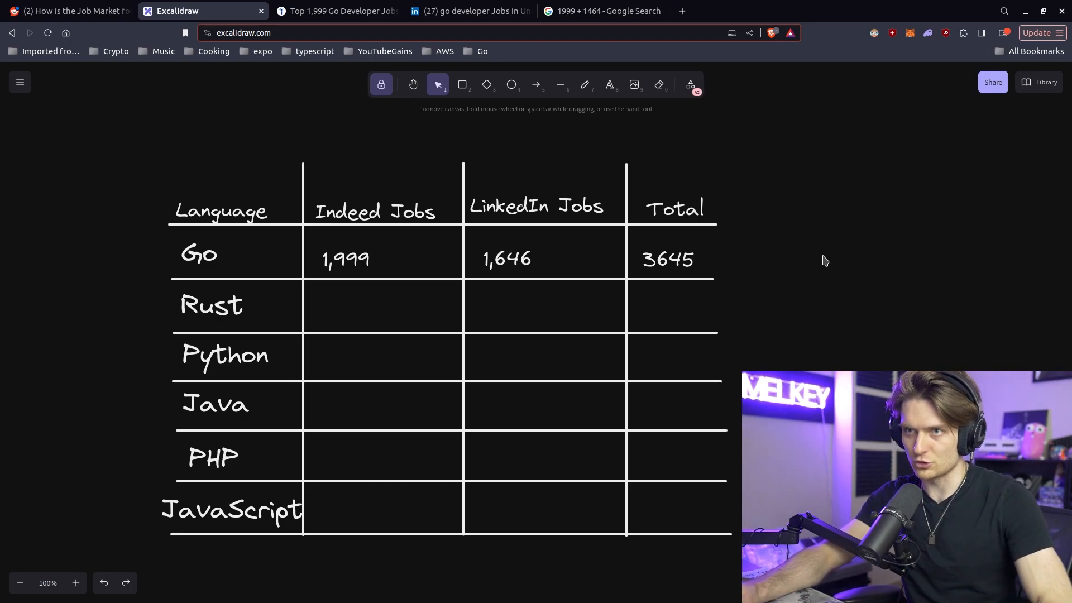
mouse_move(800, 256)
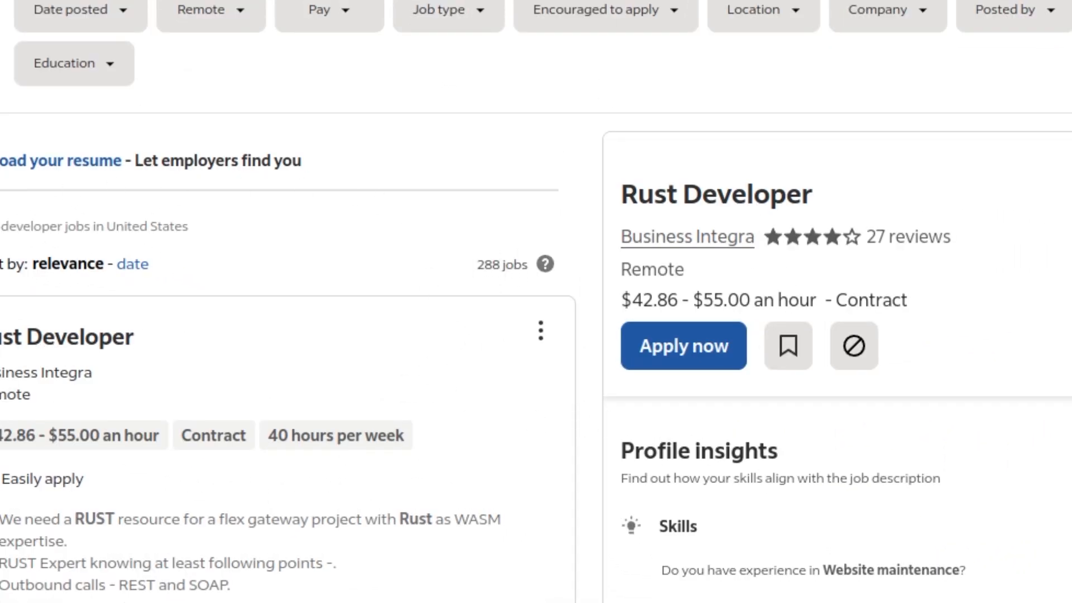
Read LinkedIn's 1,138 Rust developer results and return to the job table
left_click(606, 20)
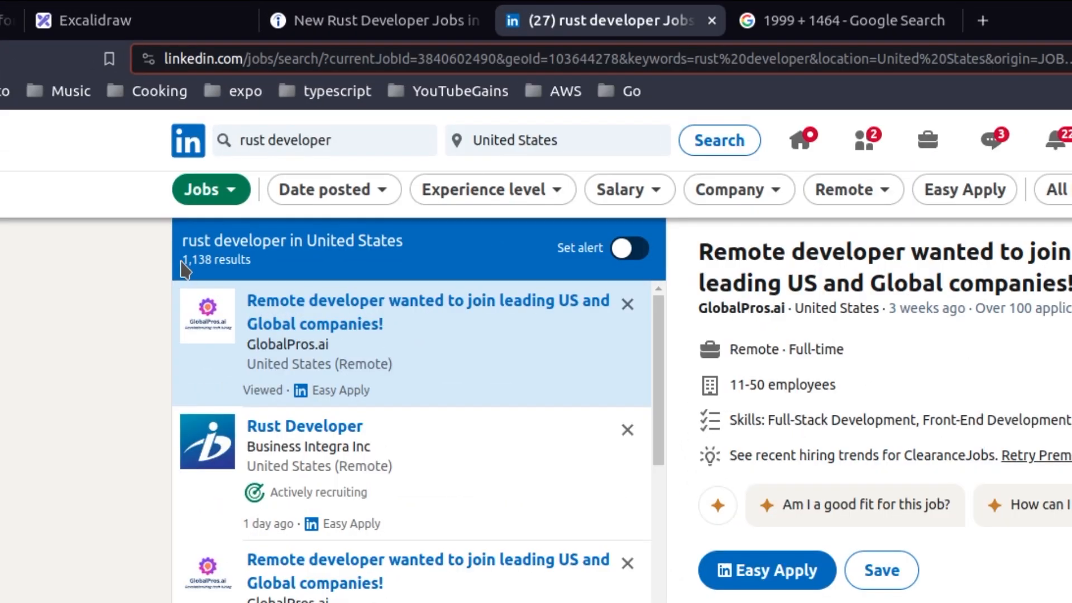
left_click(170, 11)
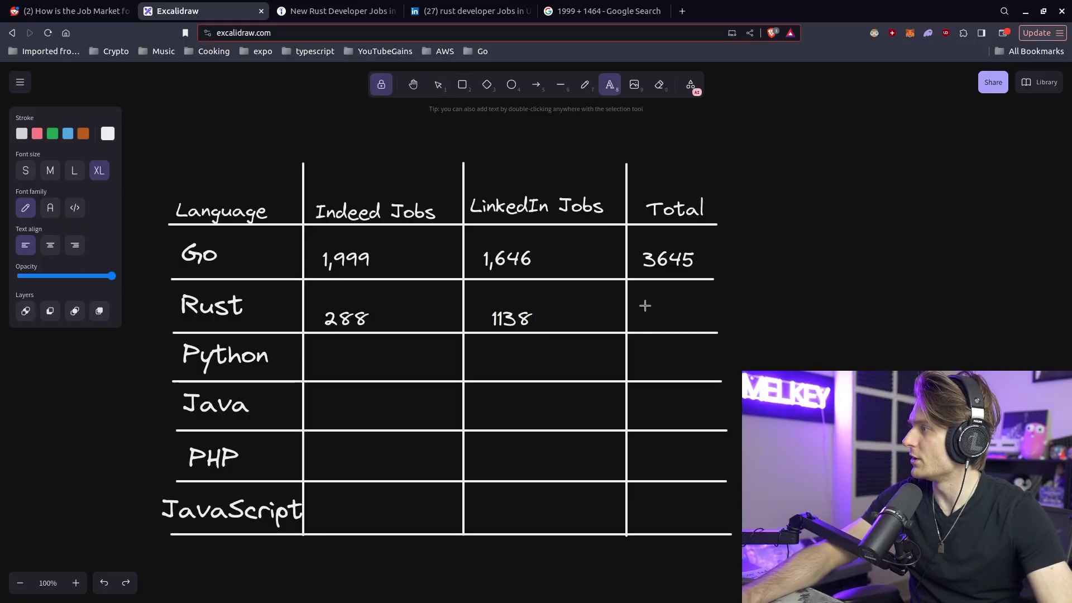
Enter 1426 as the Rust total and deselect it
type("1426")
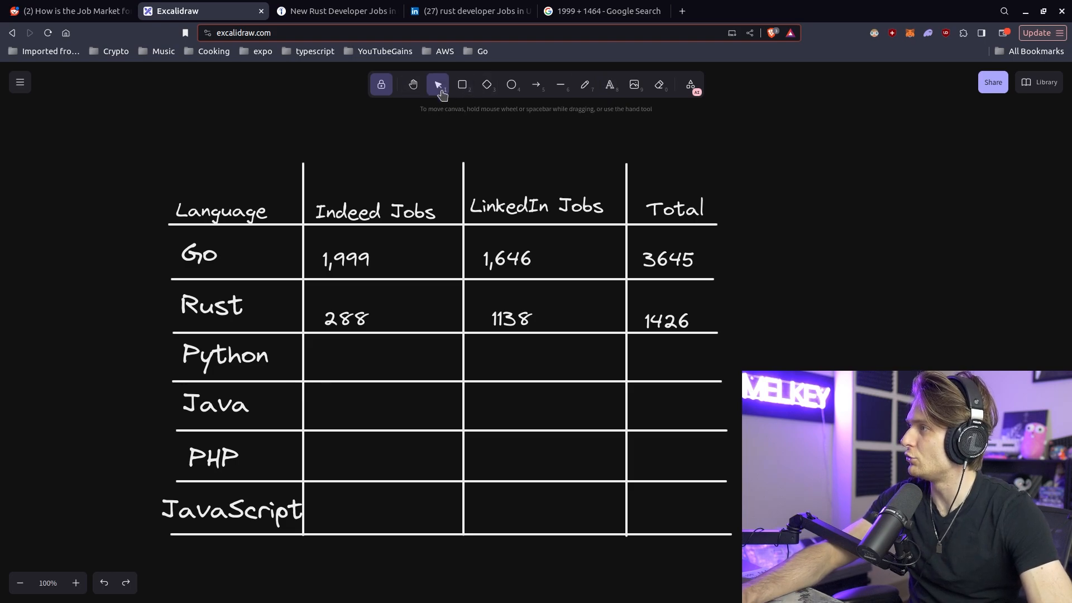
left_click(667, 320)
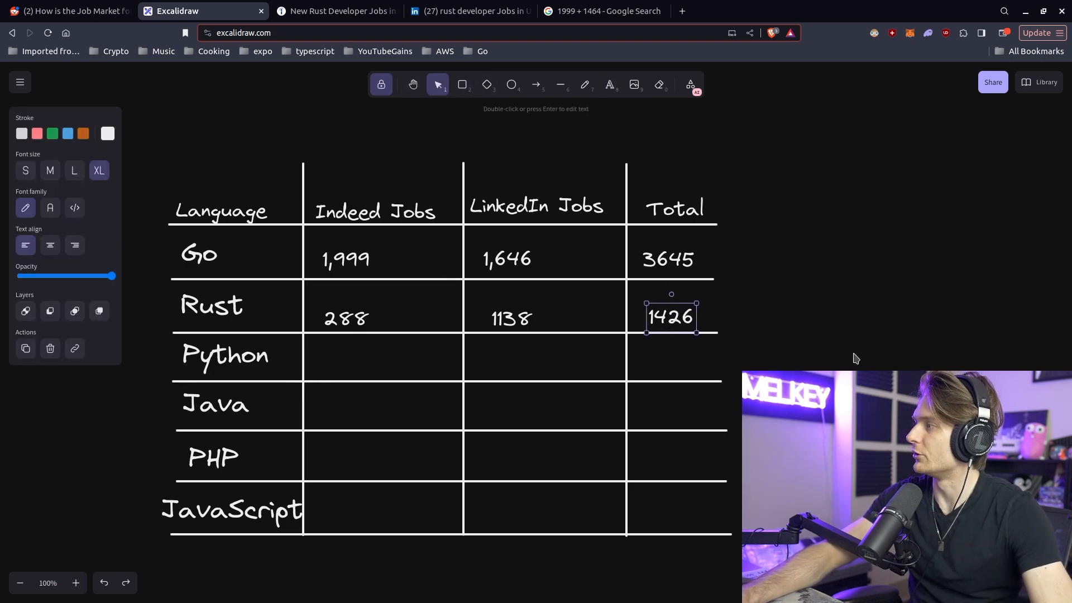
left_click(663, 584)
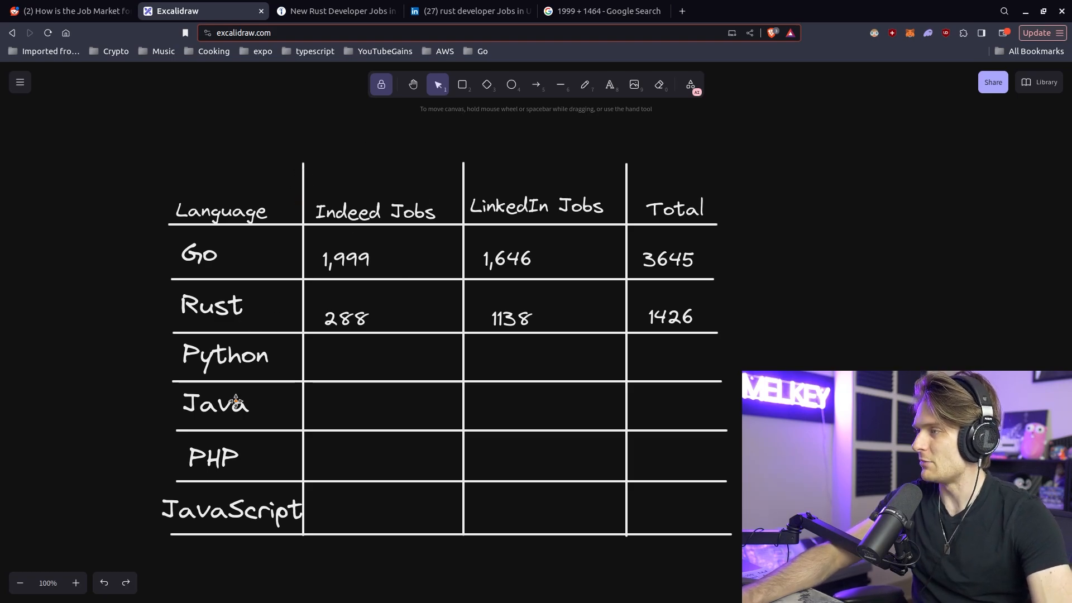
mouse_move(746, 233)
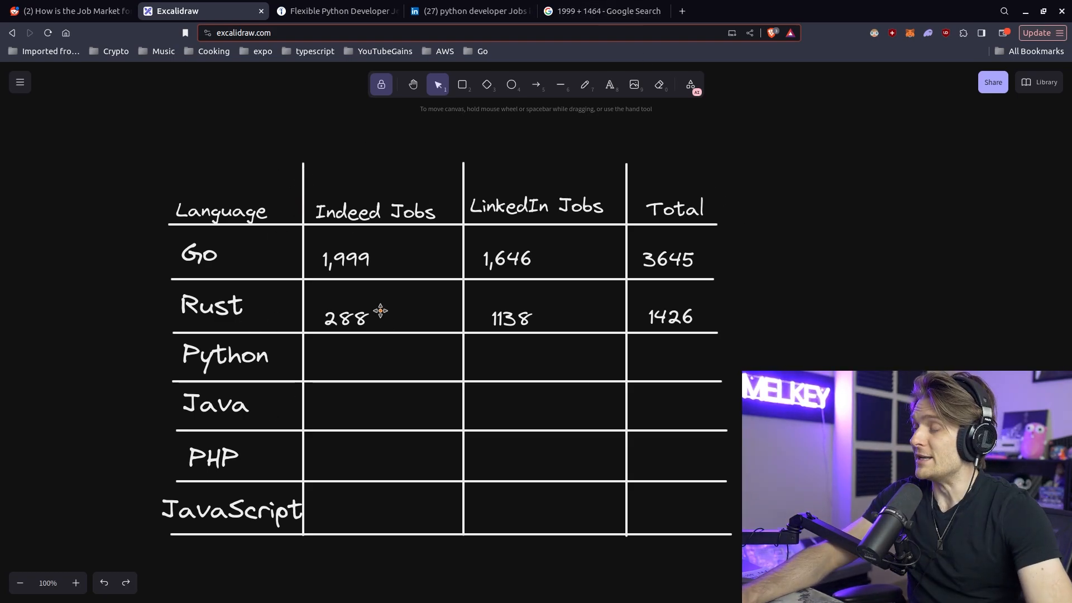
Read Python counts of 11,117 on Indeed and 1,834 on LinkedIn, then return to the table
left_click(335, 12)
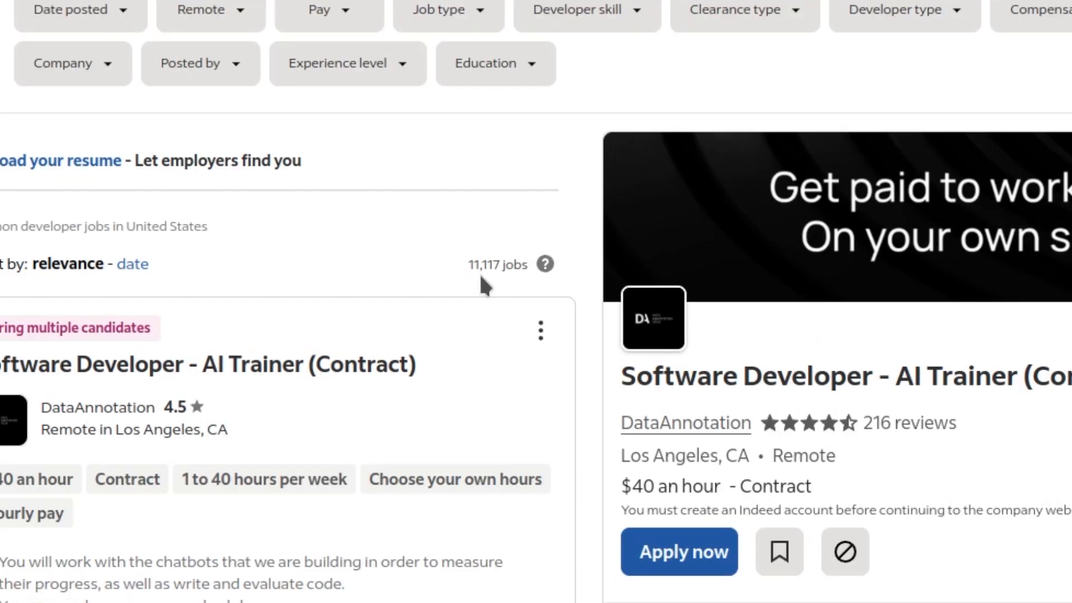
left_click(602, 20)
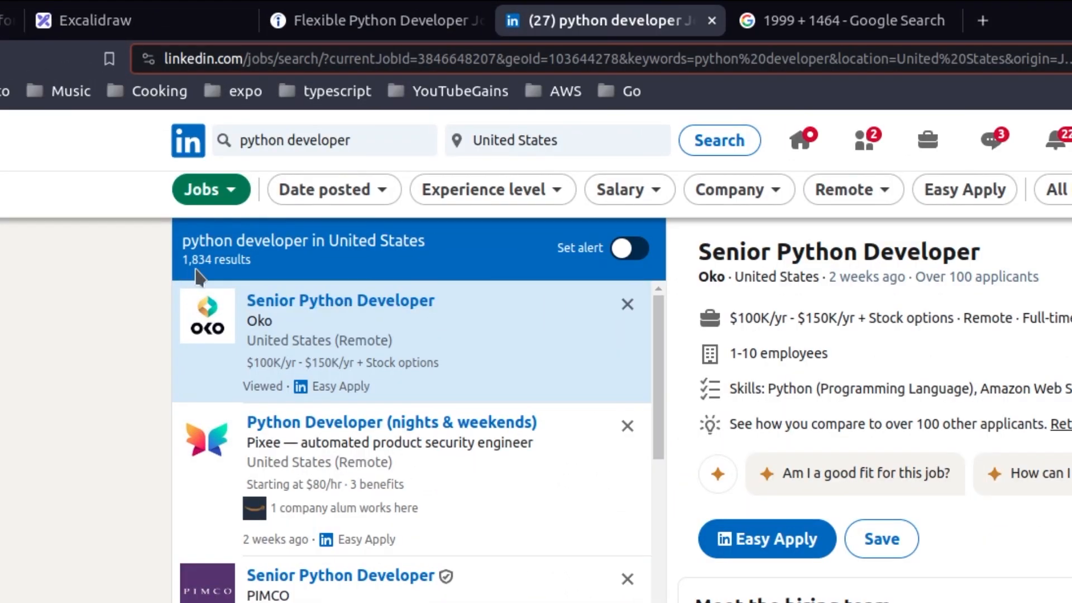
left_click(89, 20)
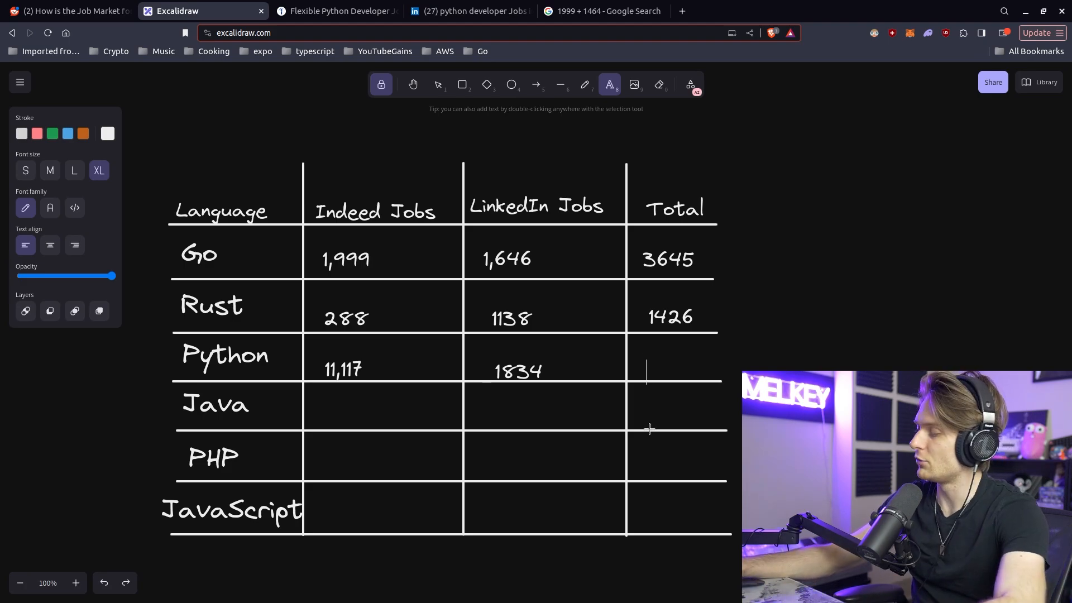
Enter 12,591 as the Python total
type("12,591")
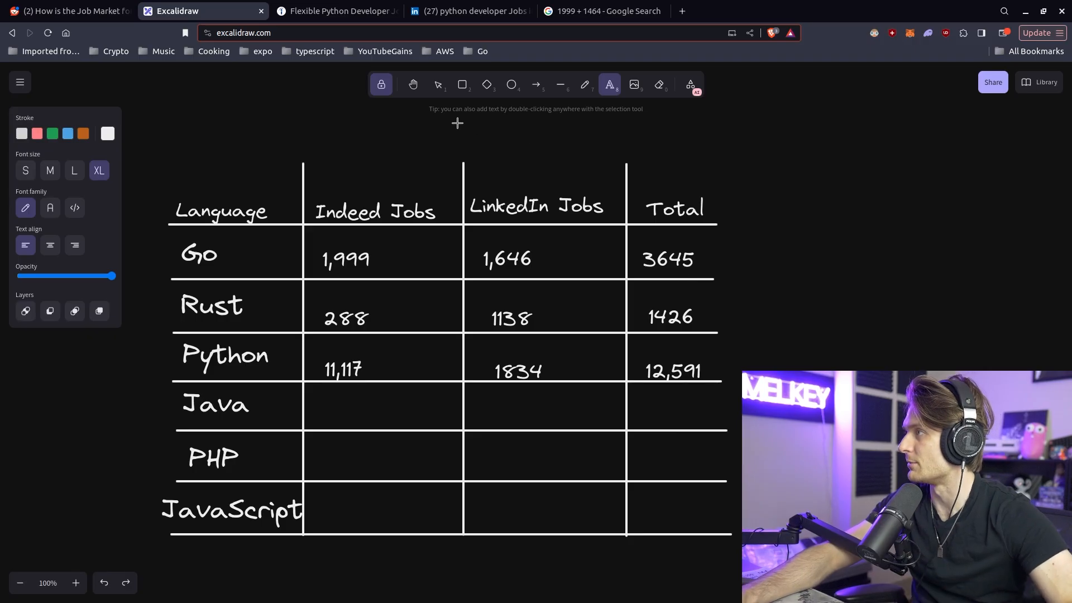
left_click(672, 368)
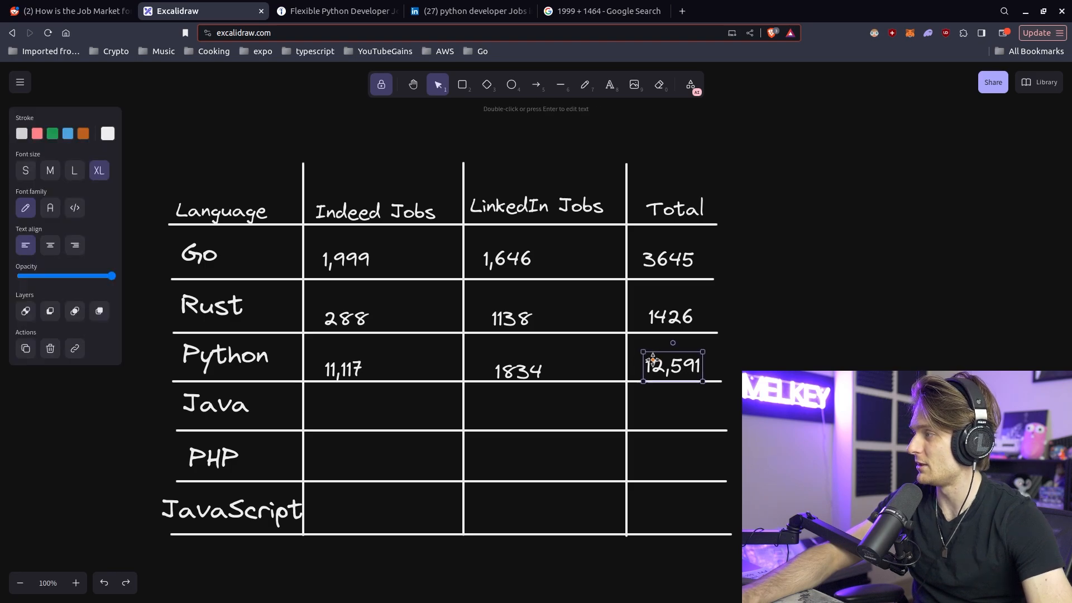
mouse_move(657, 262)
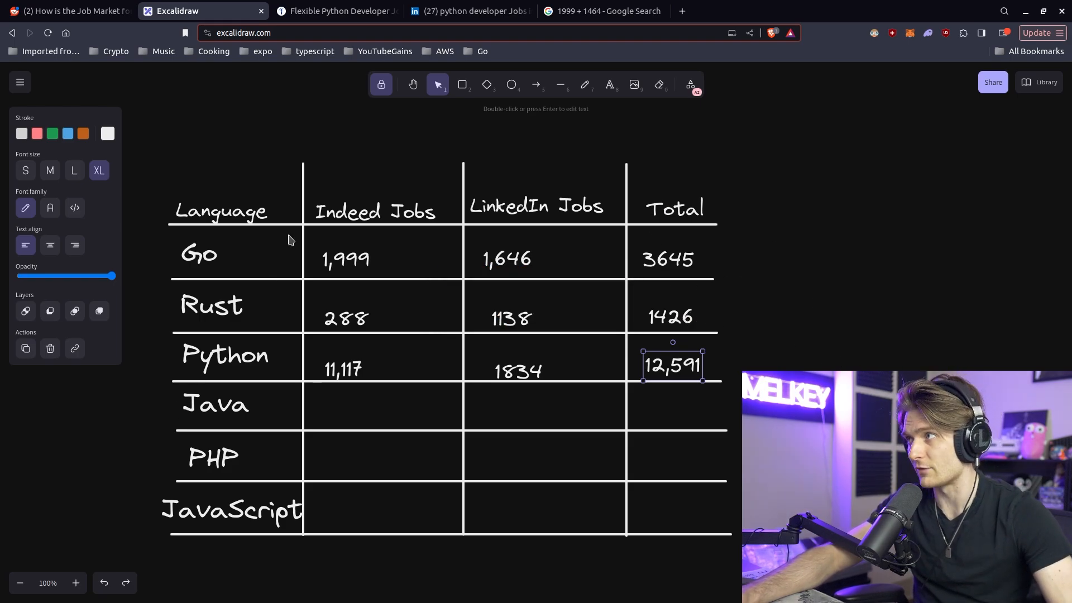
Read the Java counts on Indeed and LinkedIn, zooming the LinkedIn page, and return to the table
left_click(335, 11)
type("10,154")
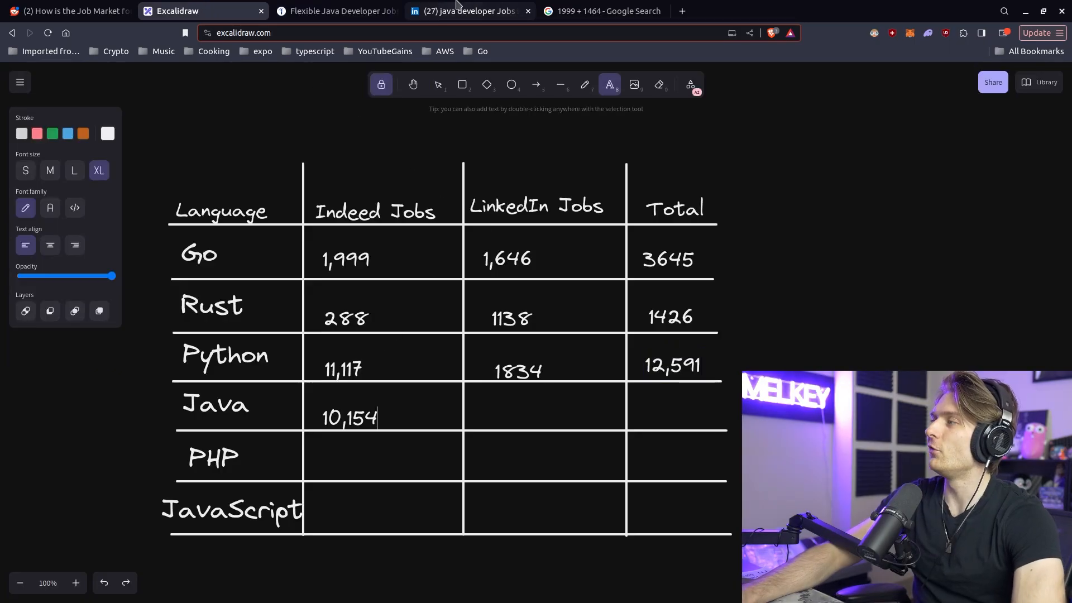
left_click(470, 12)
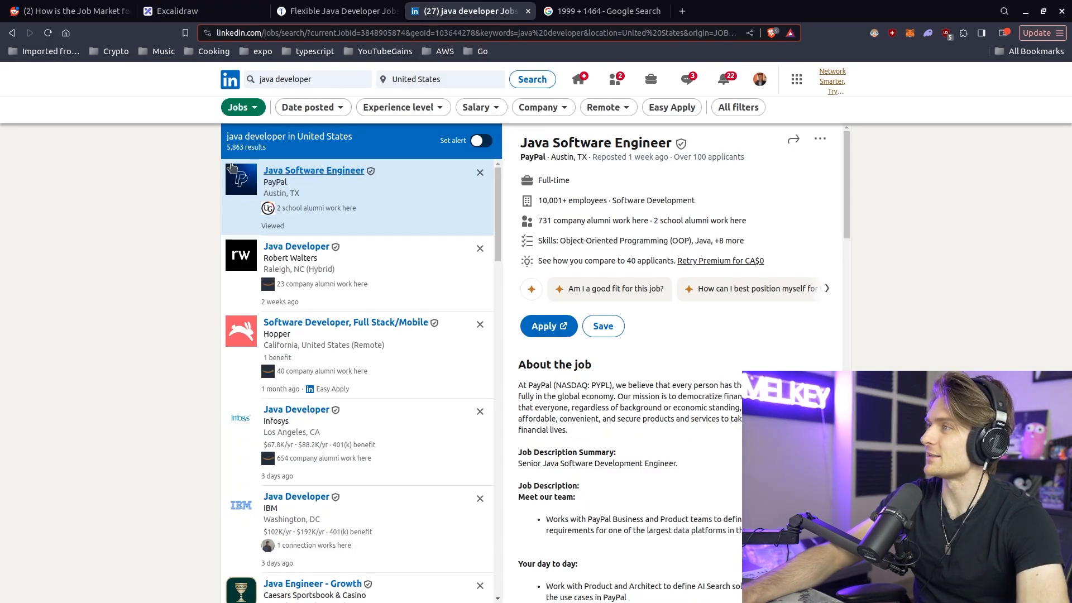
key("ctrl+plus")
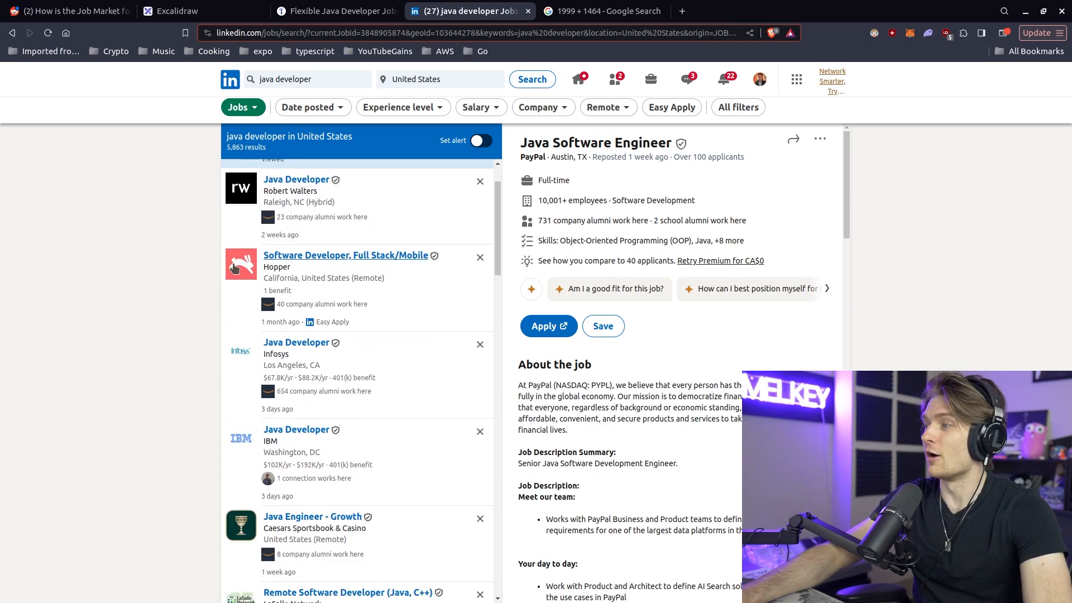
mouse_move(383, 304)
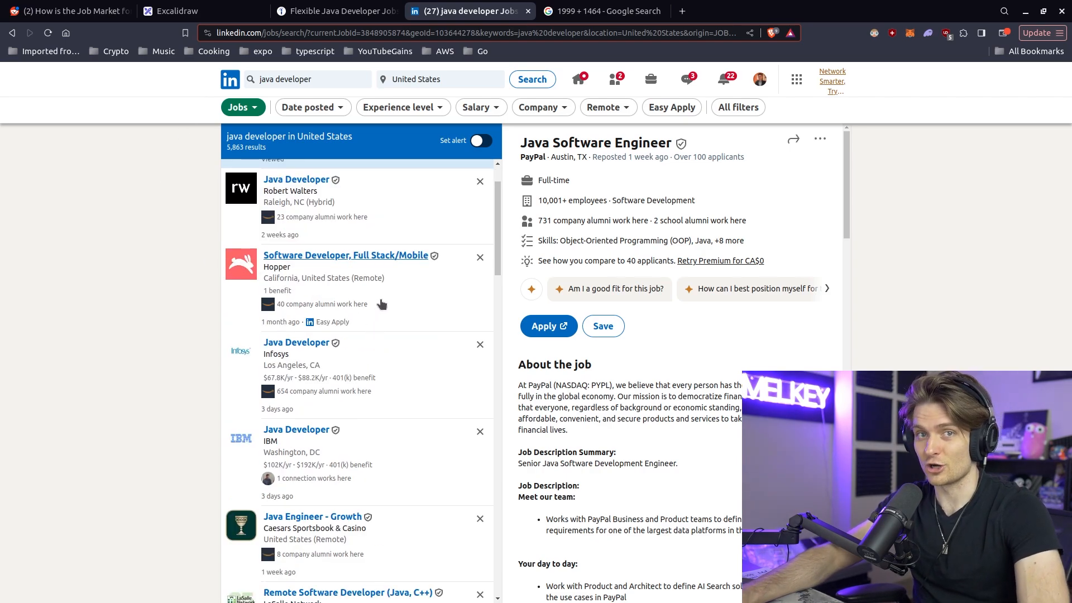
left_click(167, 11)
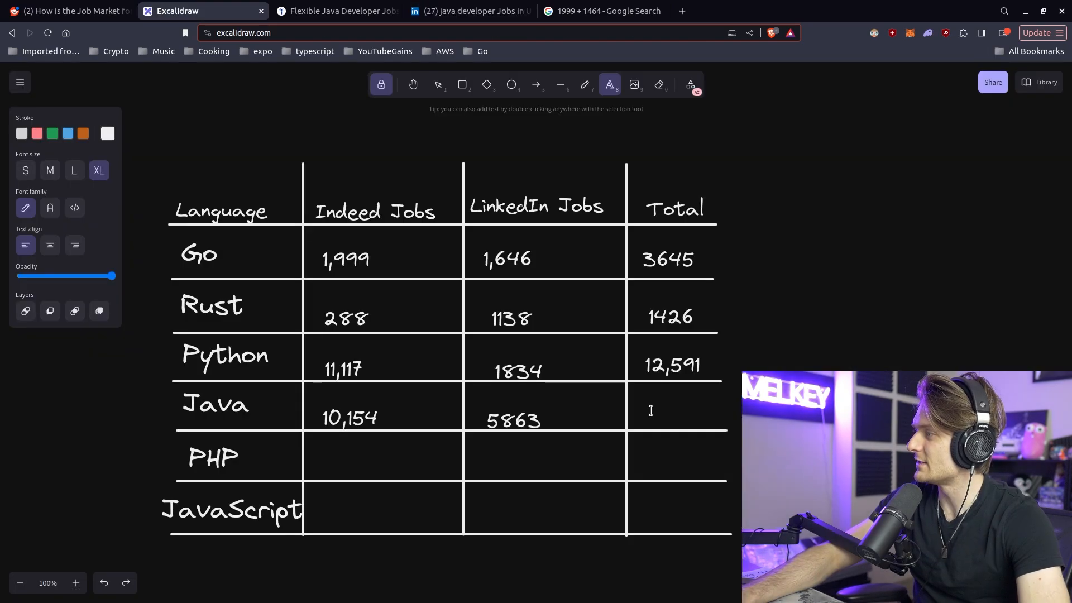
Enter 16,017 as the Java total
type("16,017")
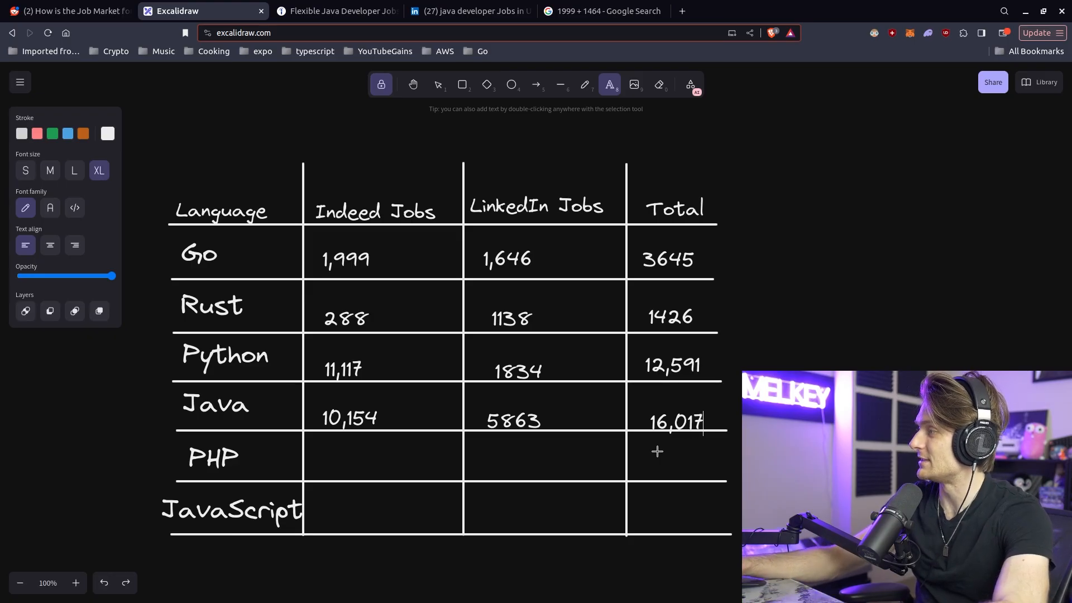
left_click(675, 414)
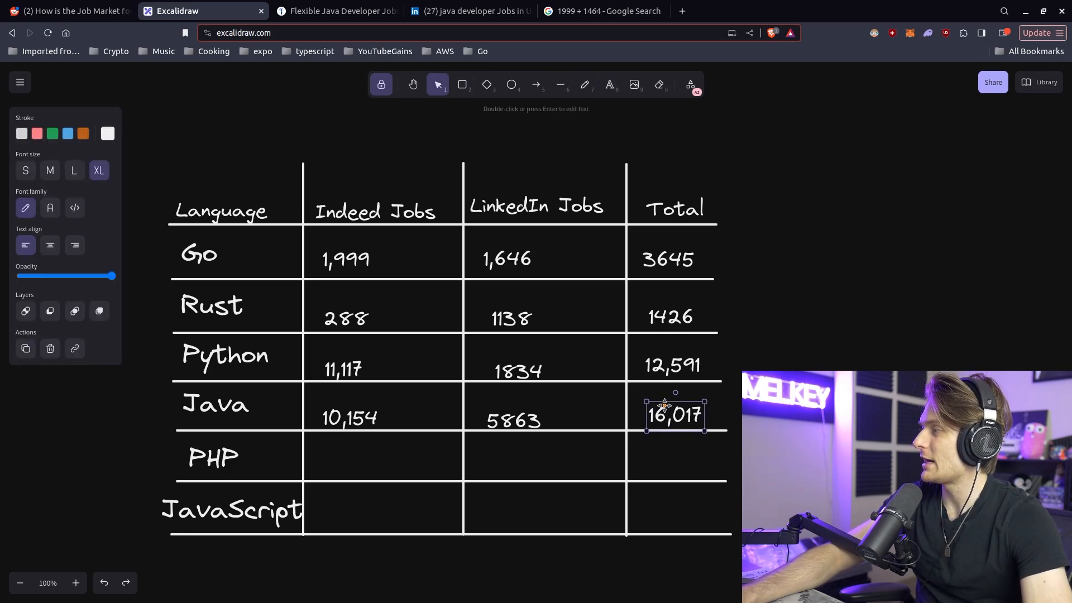
mouse_move(815, 367)
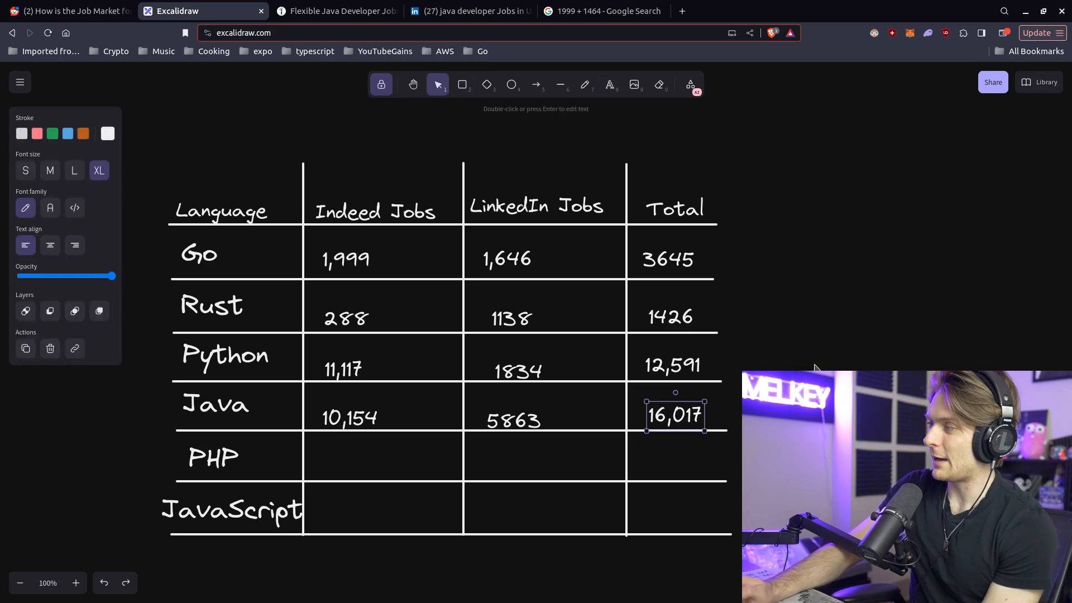
mouse_move(212, 374)
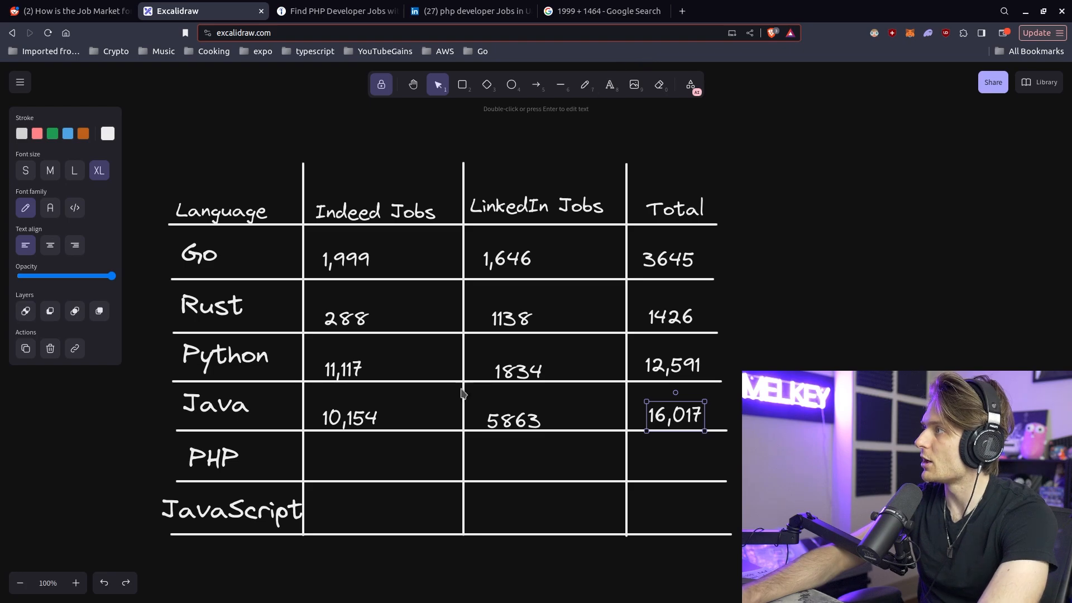
Read PHP counts of 763 on Indeed and 603 on LinkedIn, then return to the table
left_click(469, 10)
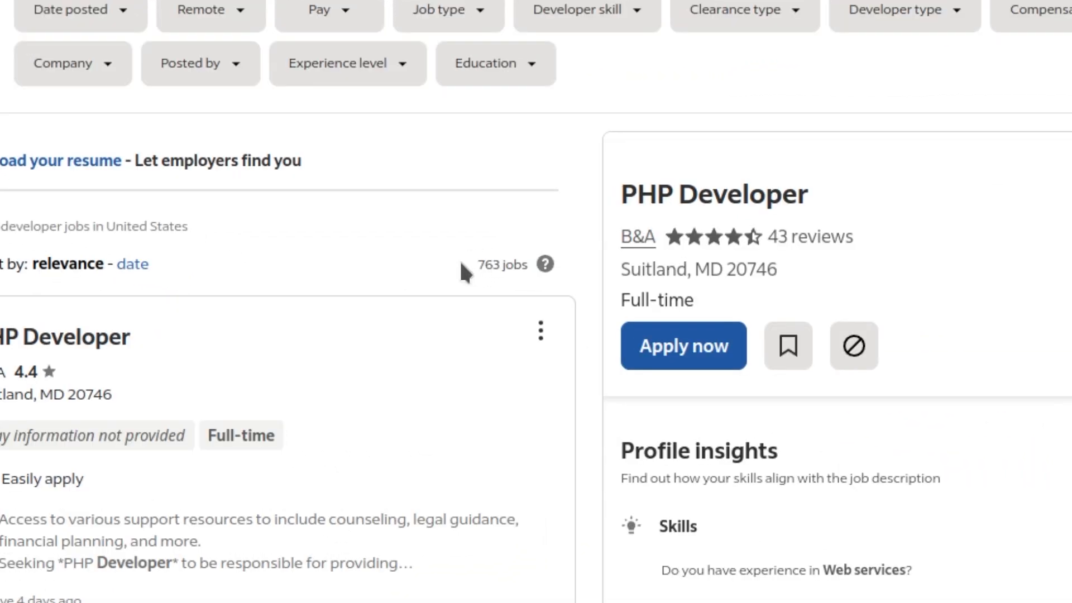
mouse_move(479, 272)
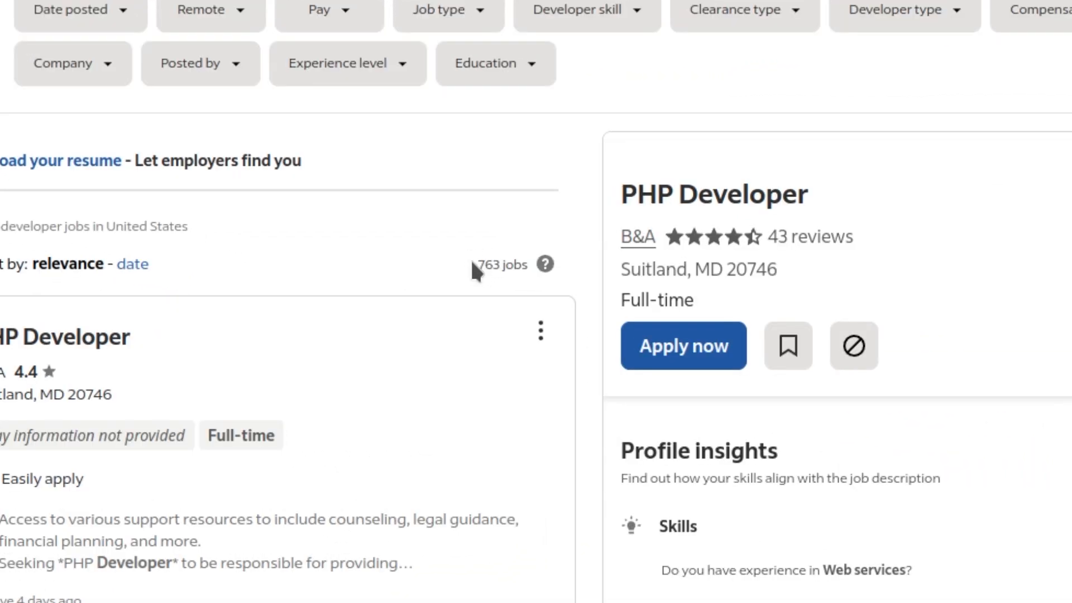
mouse_move(475, 272)
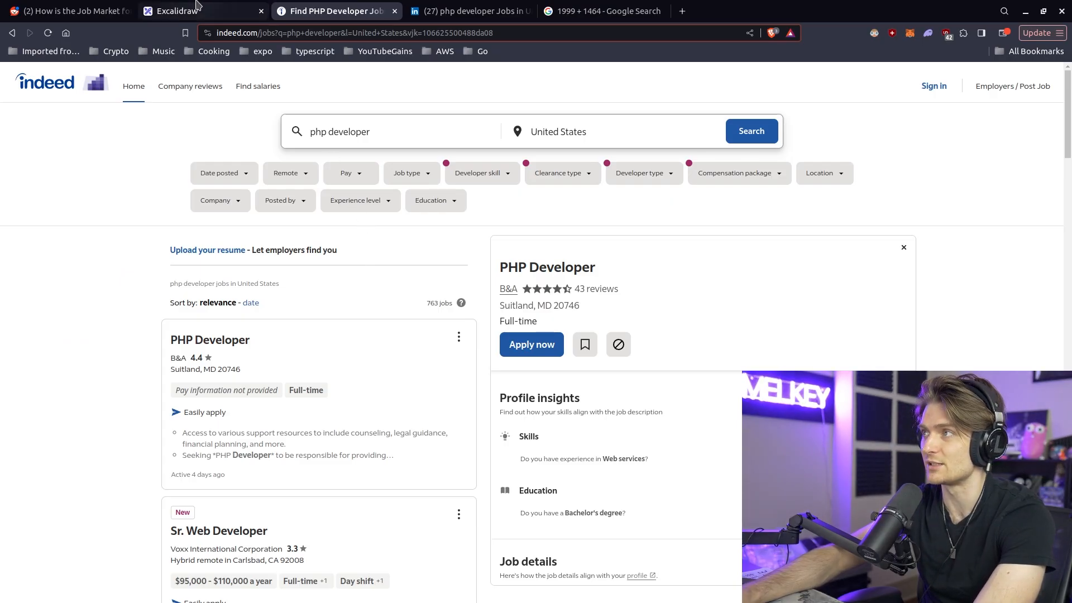
left_click(472, 12)
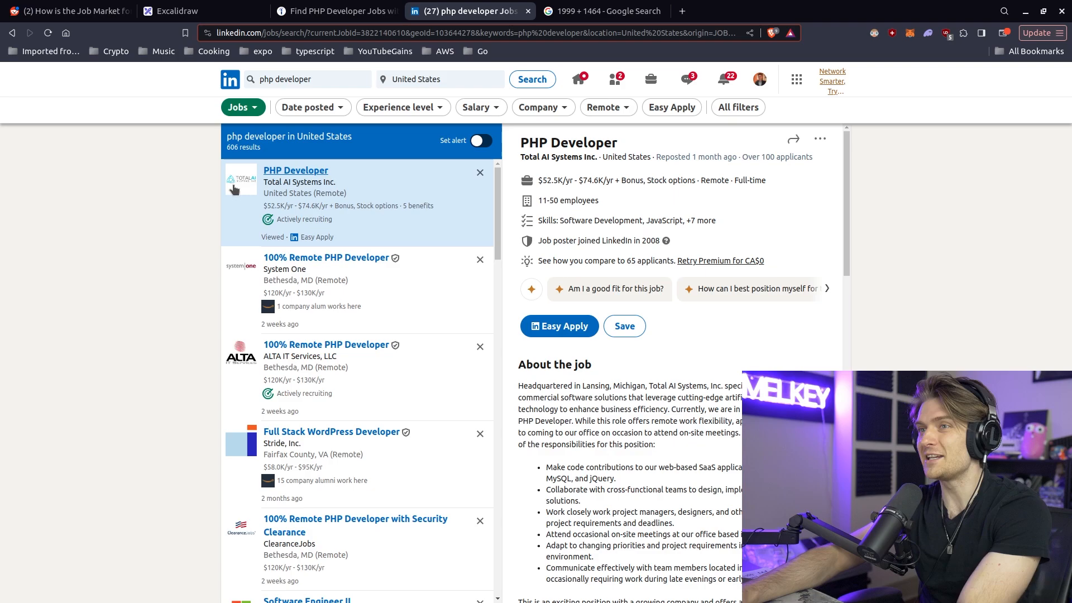
mouse_move(232, 188)
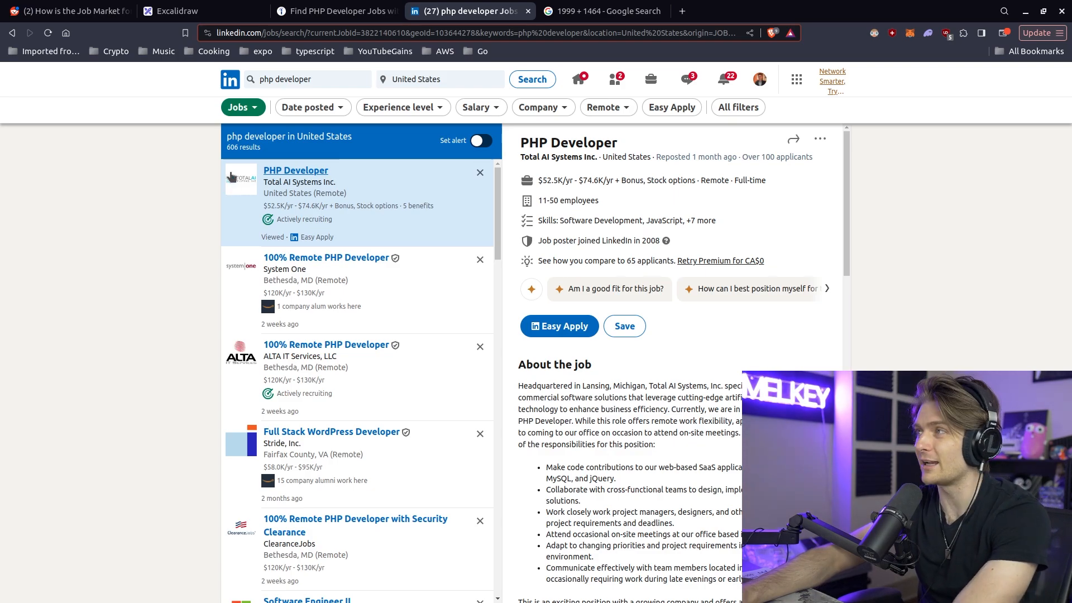
left_click(204, 11)
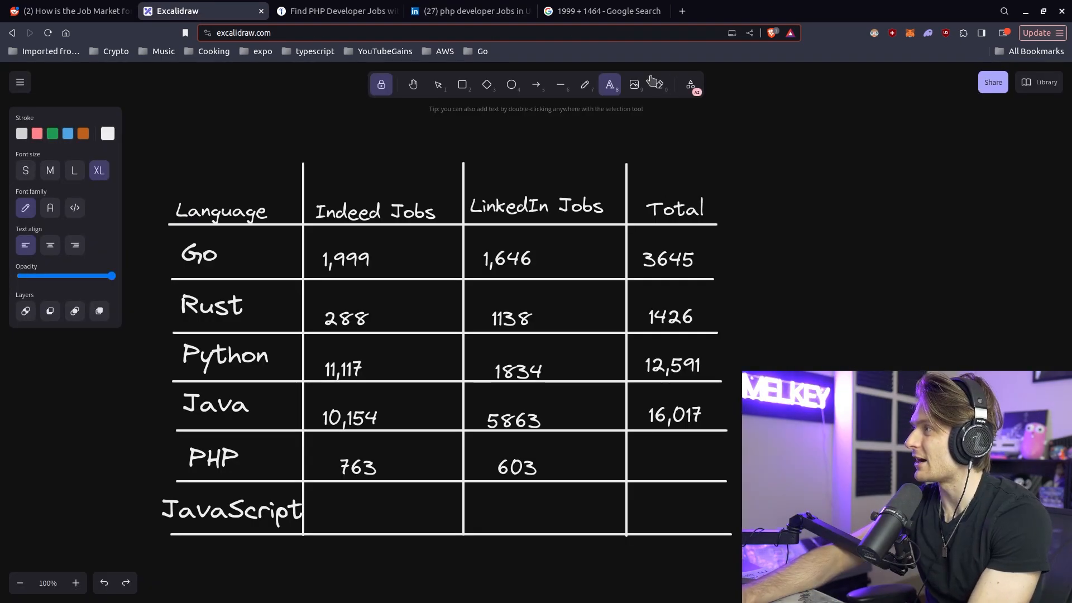
Check the 603 + 763 sum in the calculator and enter 1366 as the PHP total
left_click(600, 11)
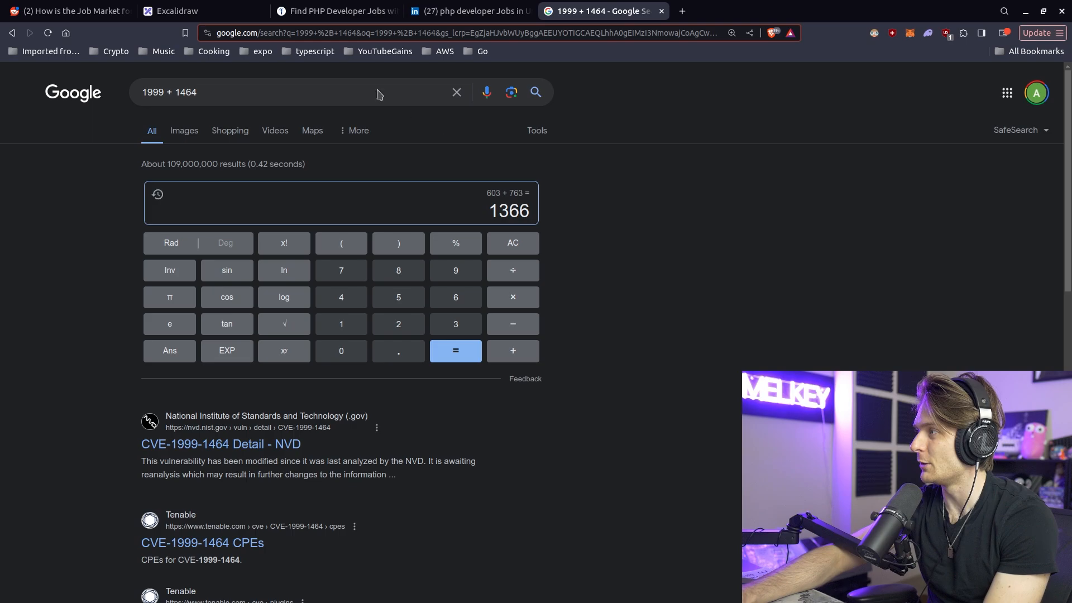
left_click(171, 11)
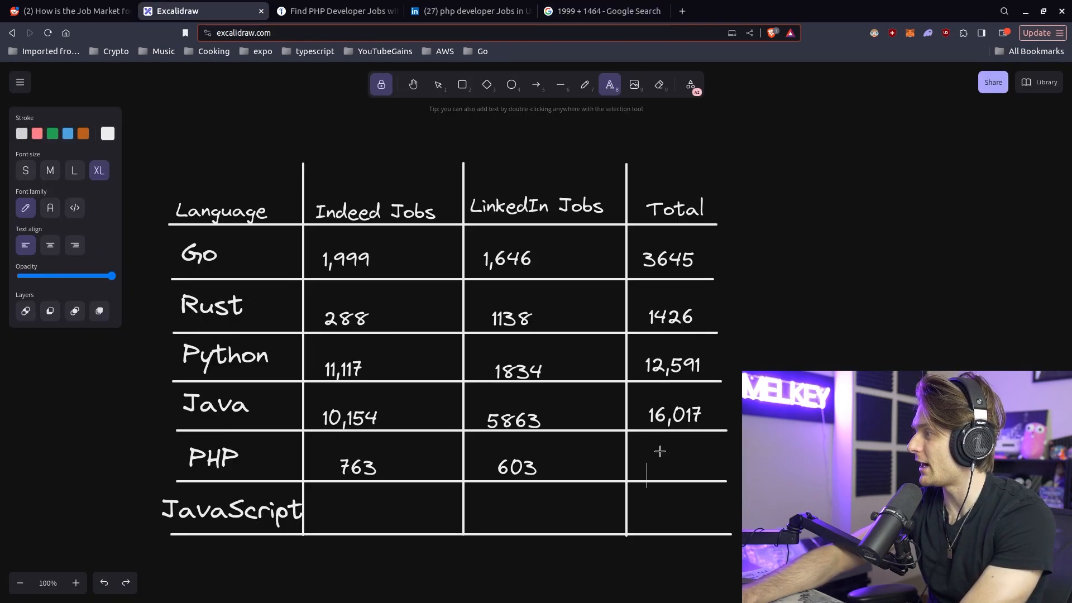
type("1366")
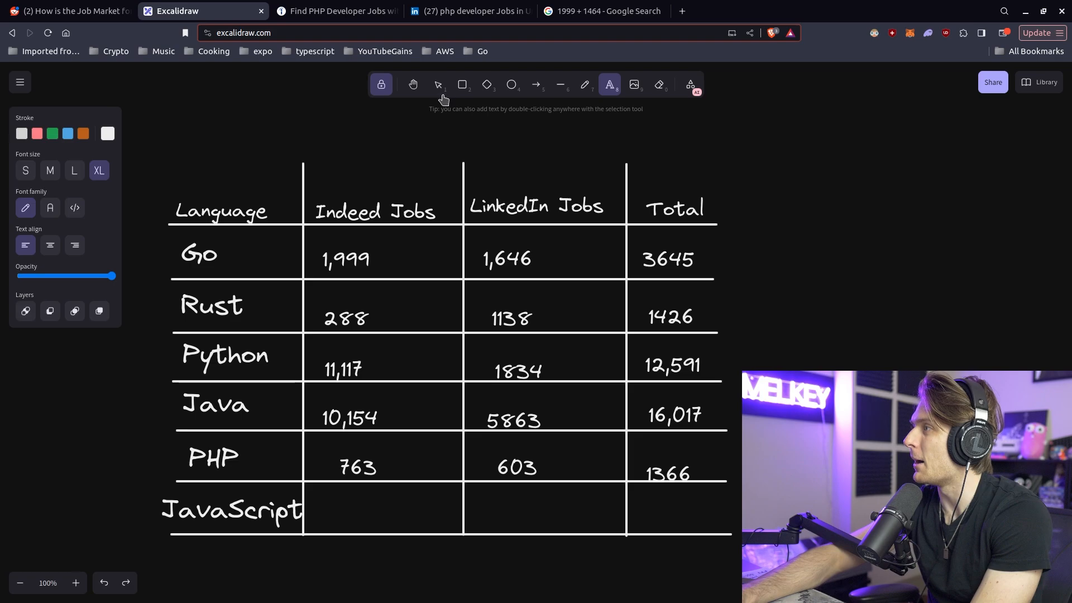
left_click(436, 84)
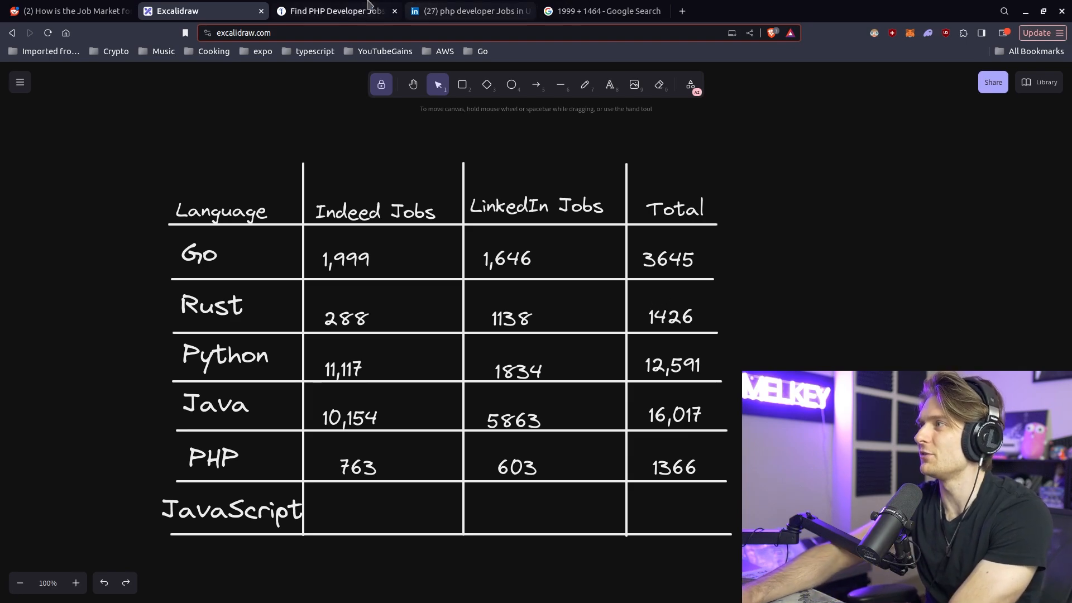
left_click(334, 10)
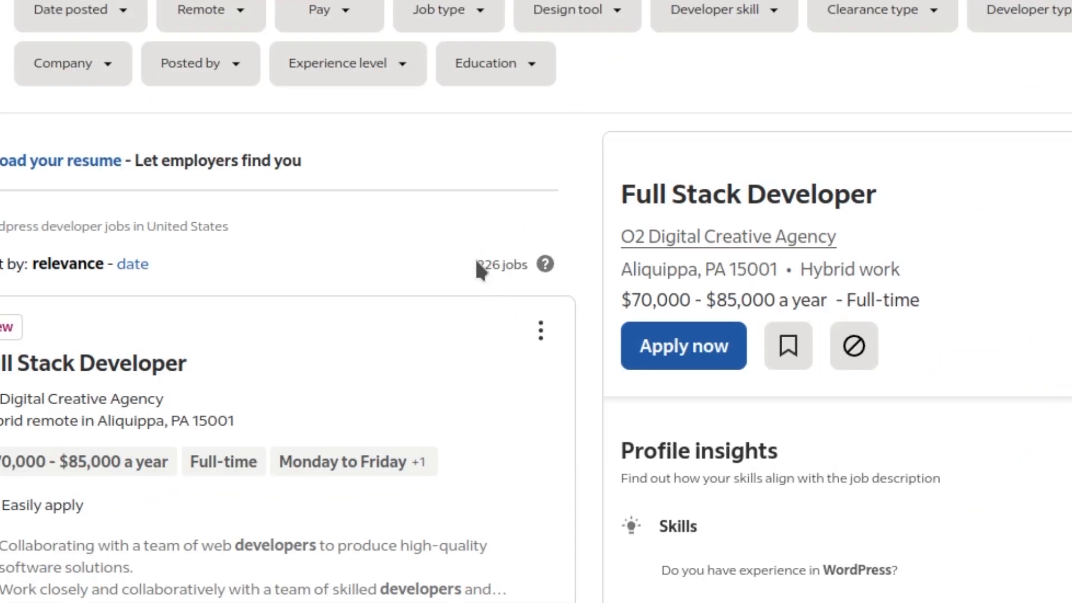
double_click(487, 265)
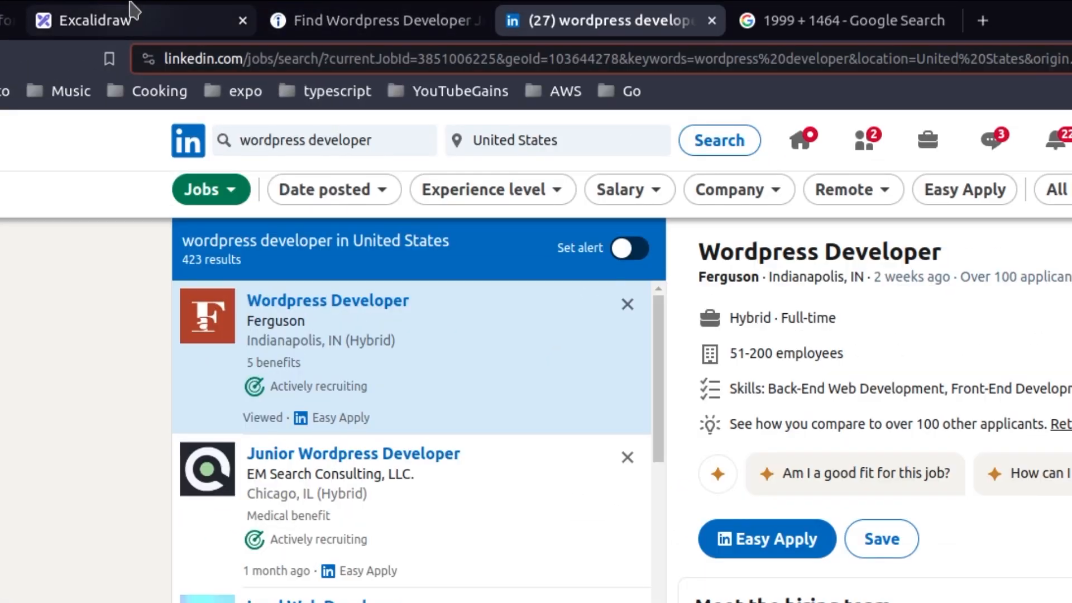
left_click(140, 19)
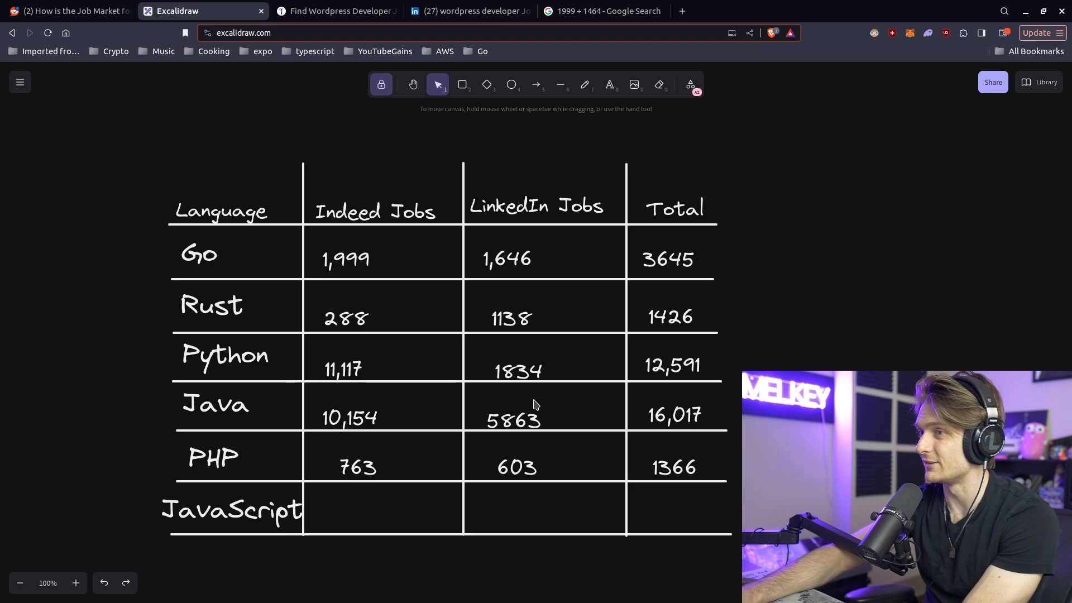
mouse_move(412, 472)
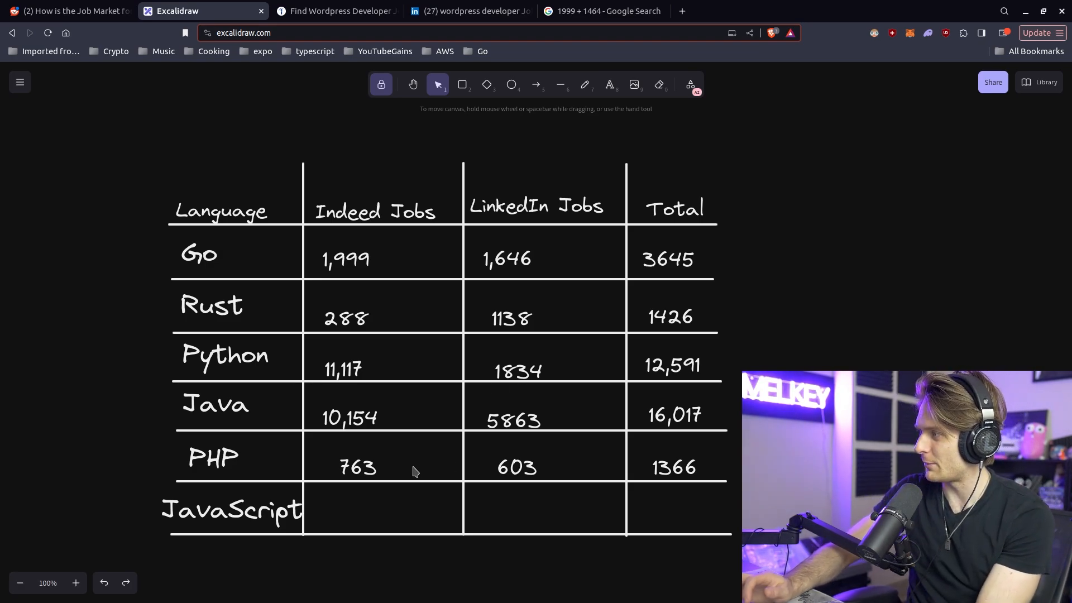
mouse_move(336, 12)
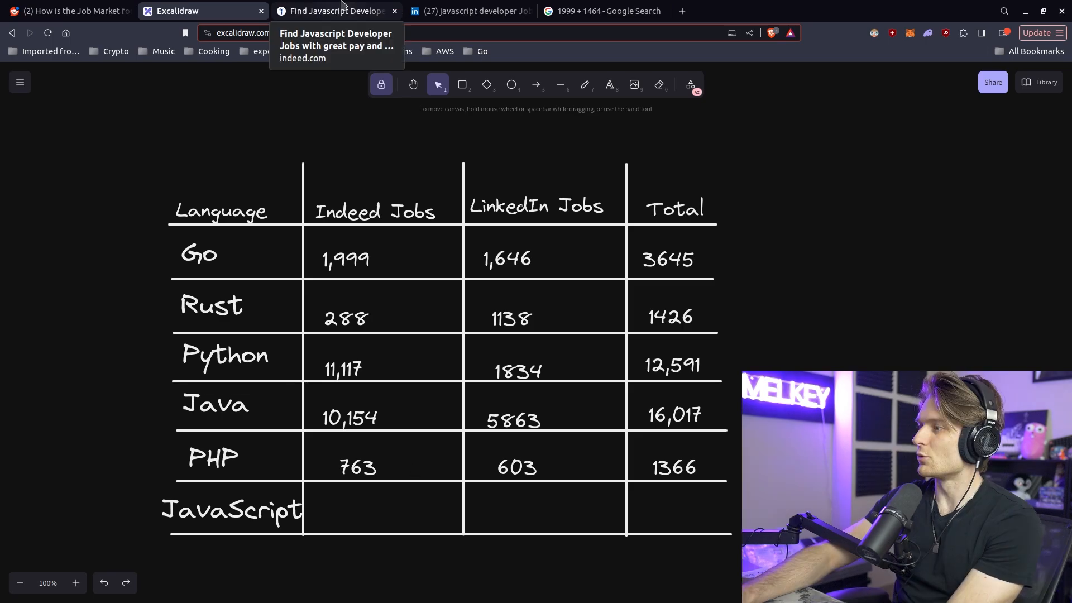
Read Indeed's 8008 JavaScript jobs and record 8008 and 555 in the JavaScript row
left_click(335, 11)
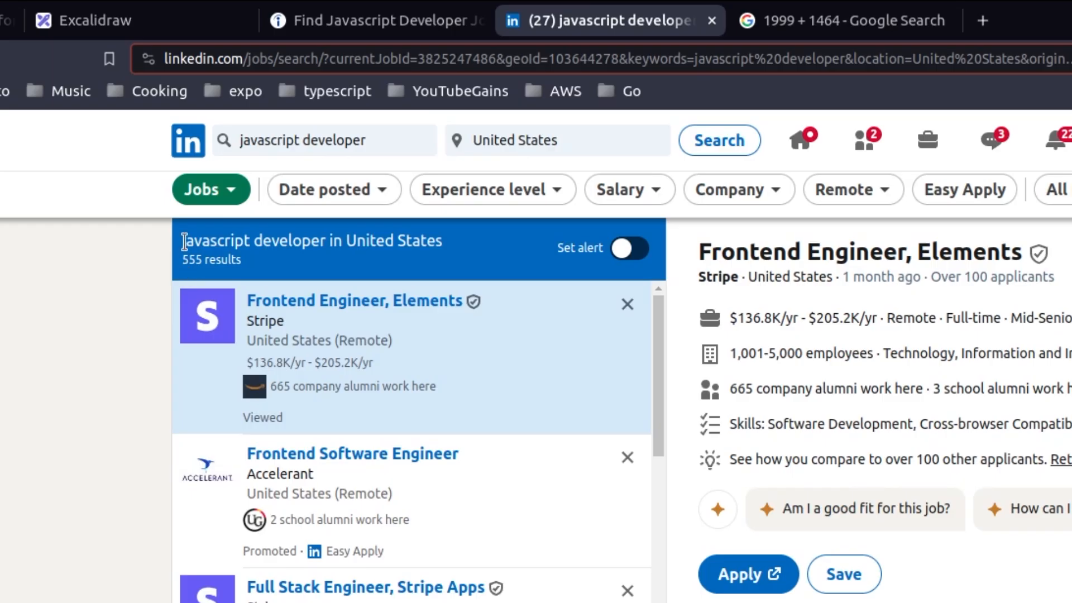
left_click(204, 11)
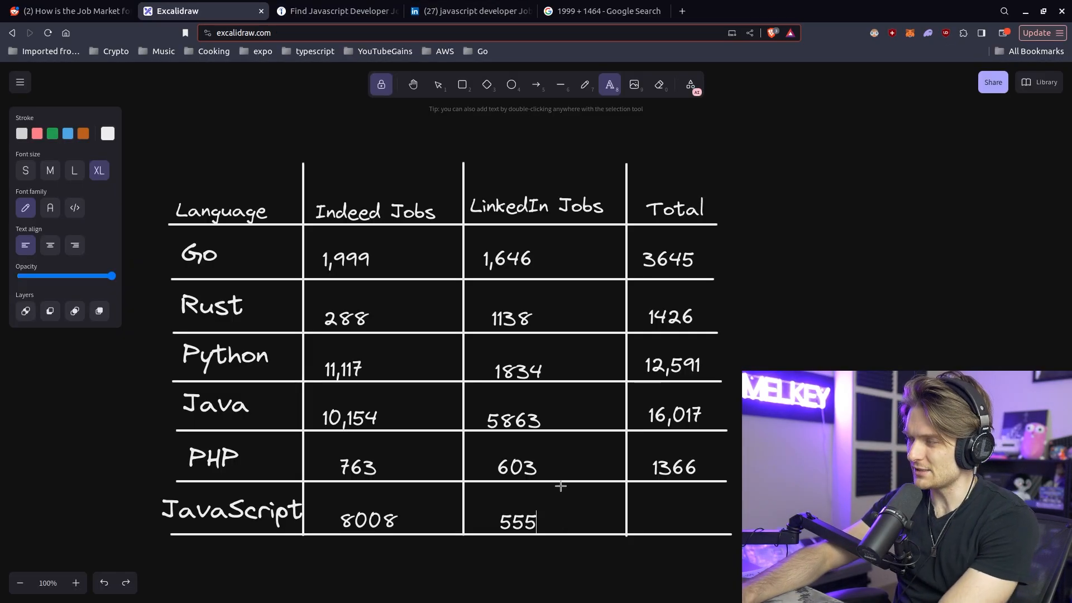
left_click(335, 12)
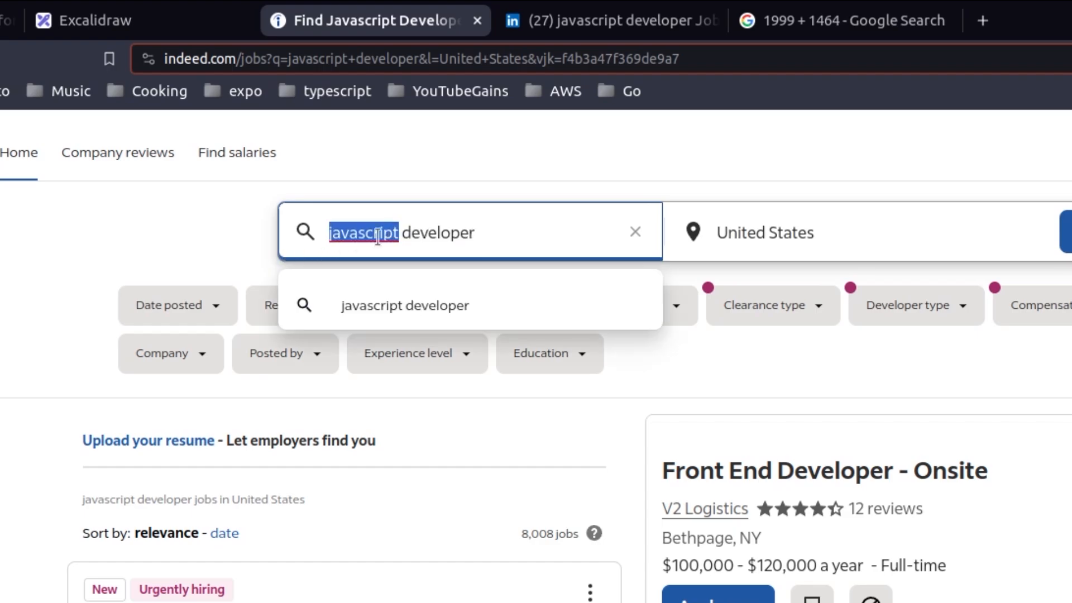
Run the TypeScript developer search on Indeed, then on LinkedIn (164,933 US results)
left_click(468, 11)
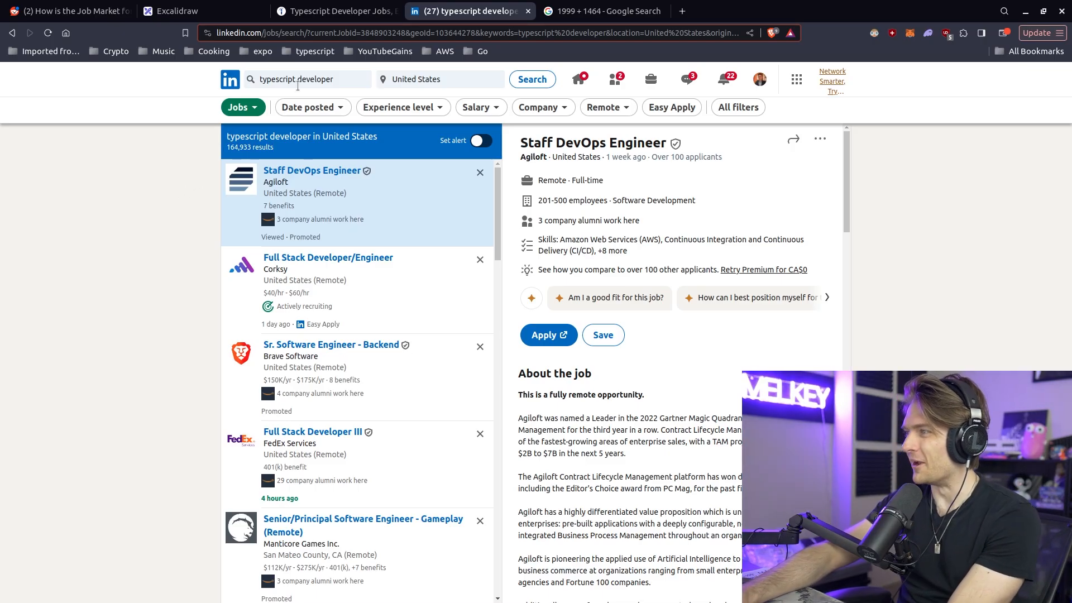
left_click(532, 80)
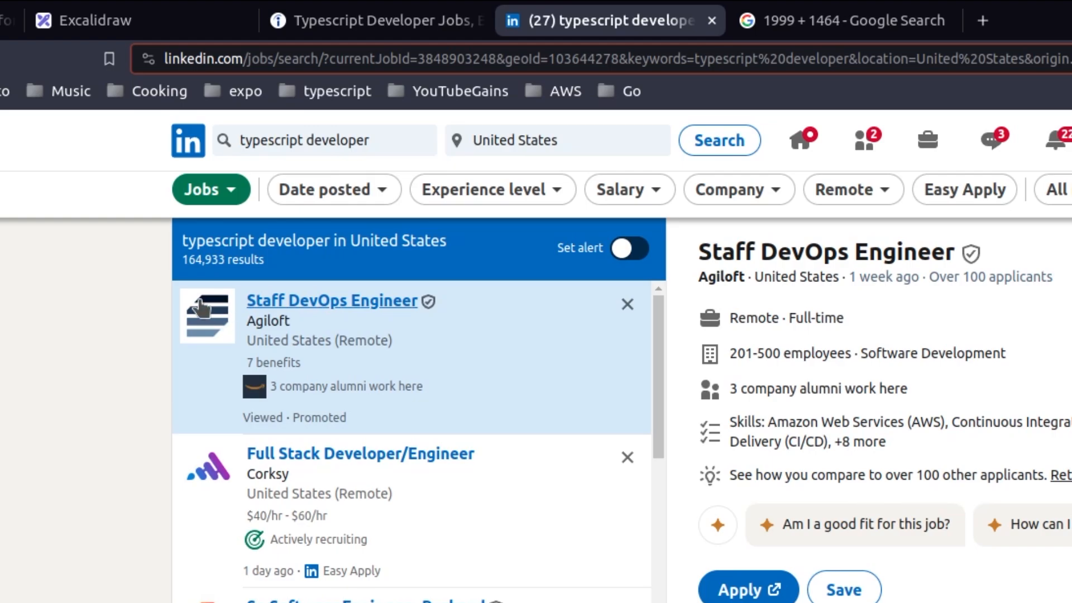
mouse_move(208, 290)
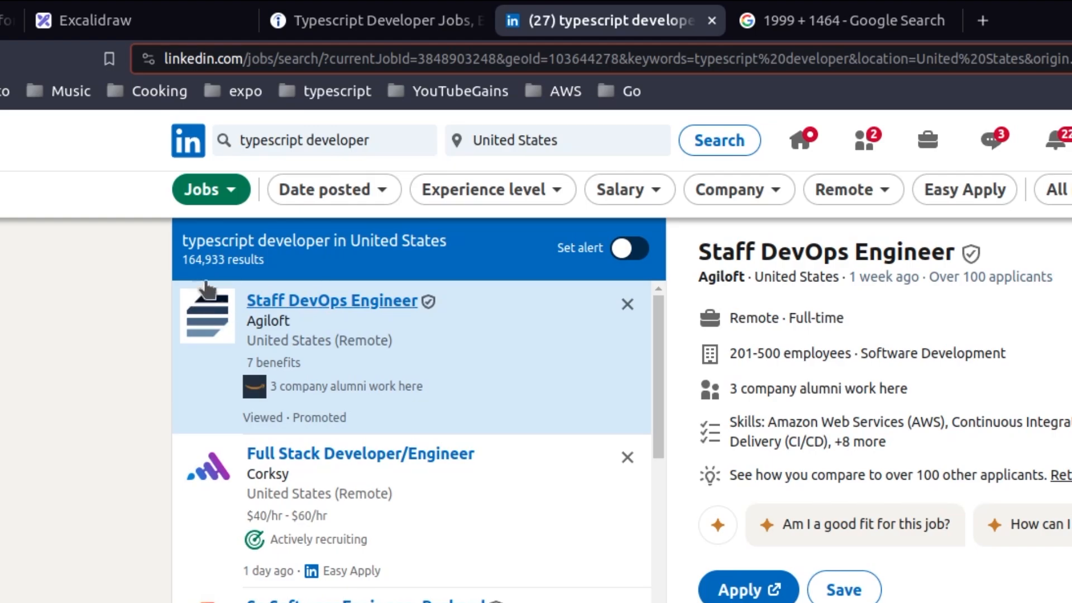
mouse_move(222, 286)
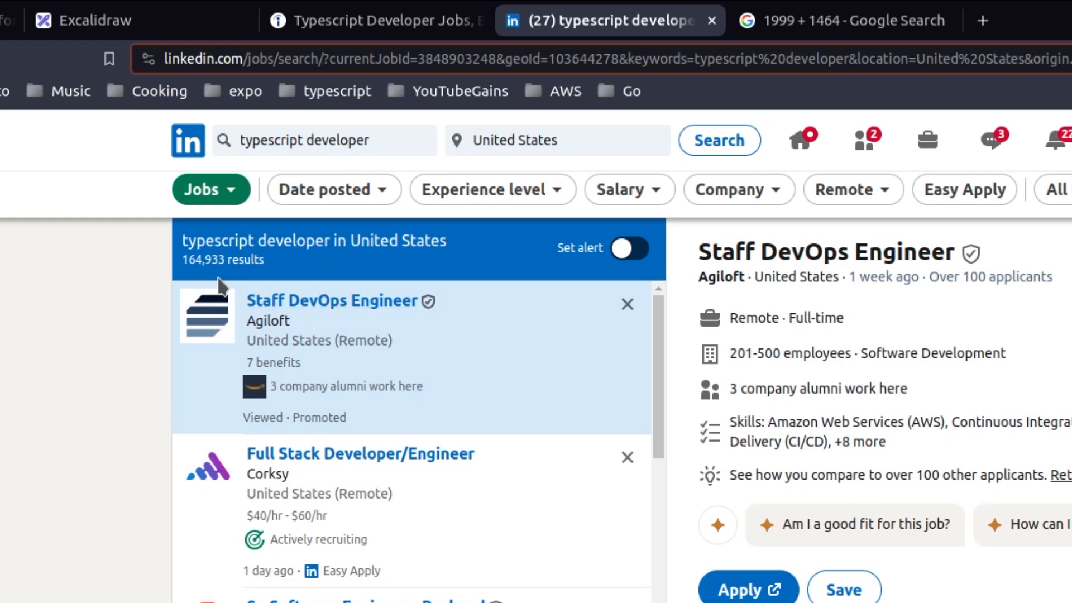